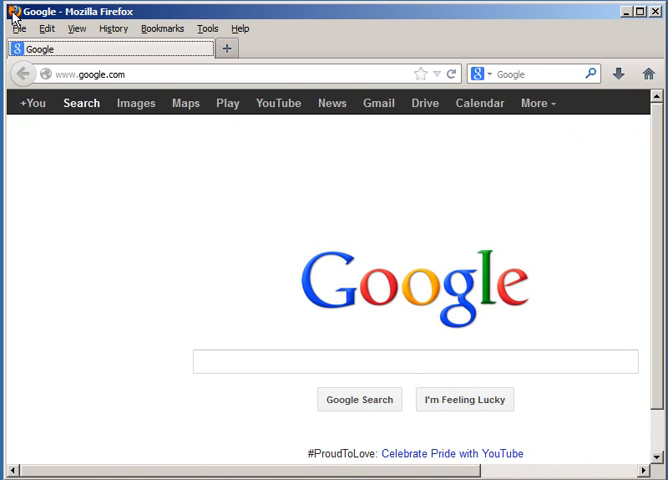
mouse_move(54, 20)
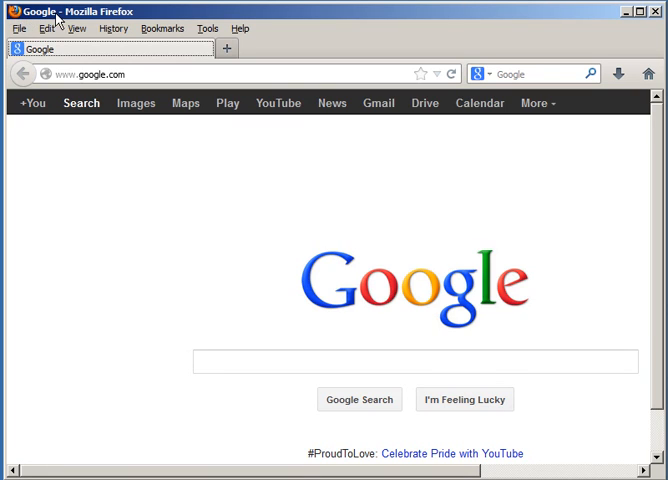
mouse_move(184, 104)
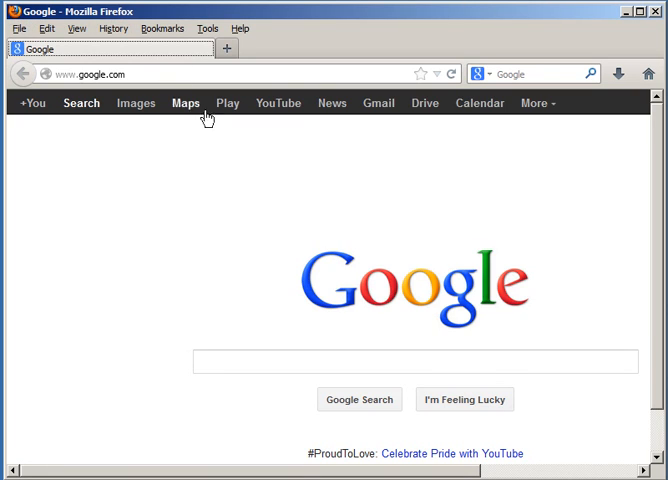
mouse_move(284, 232)
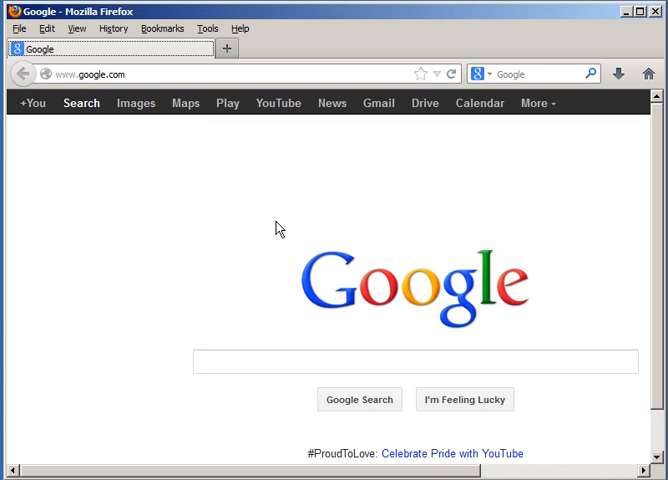
mouse_move(208, 132)
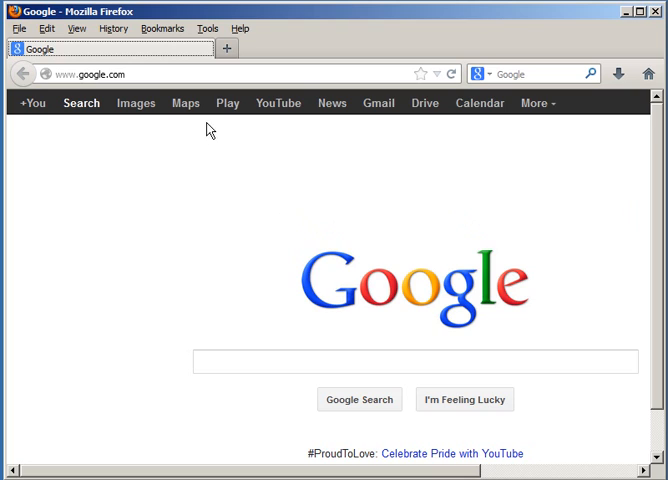
mouse_move(222, 238)
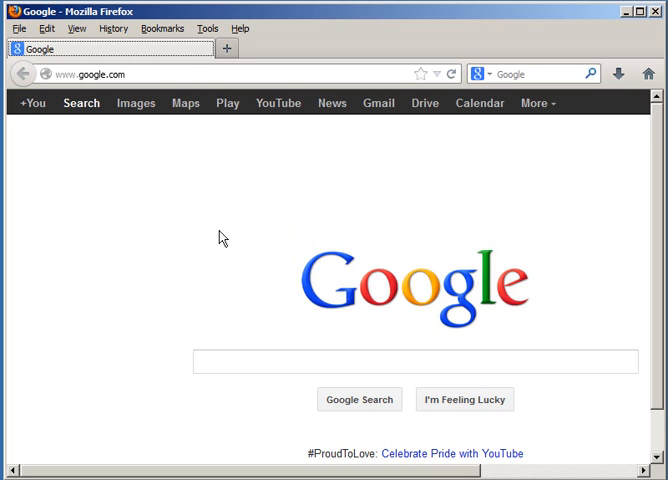
Look through the Firefox bookmarks list twice without bookmarking anything.
click(162, 28)
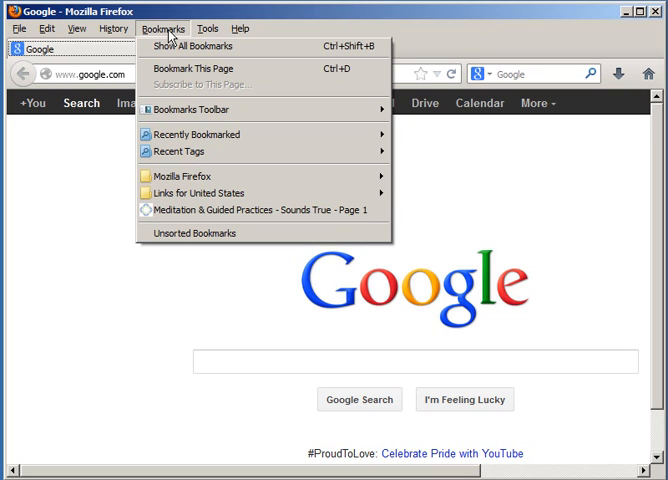
click(200, 46)
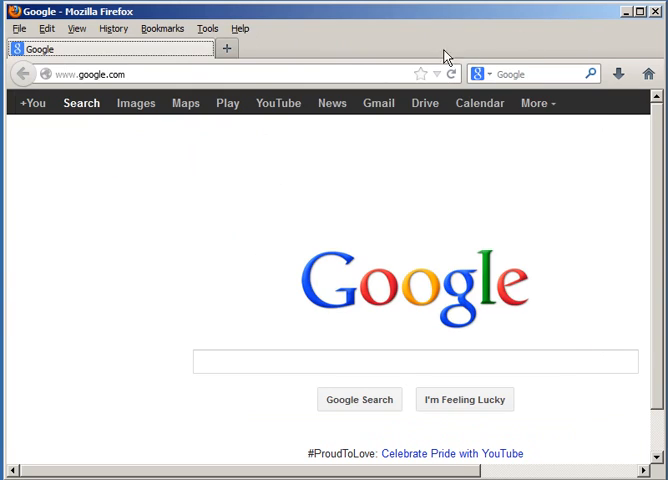
click(162, 28)
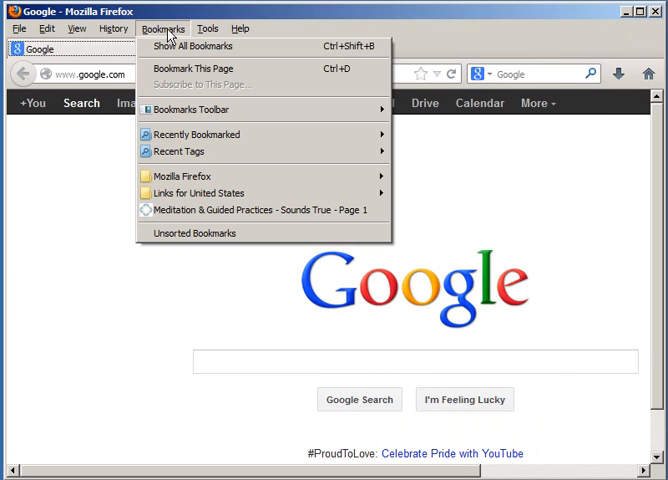
mouse_move(180, 152)
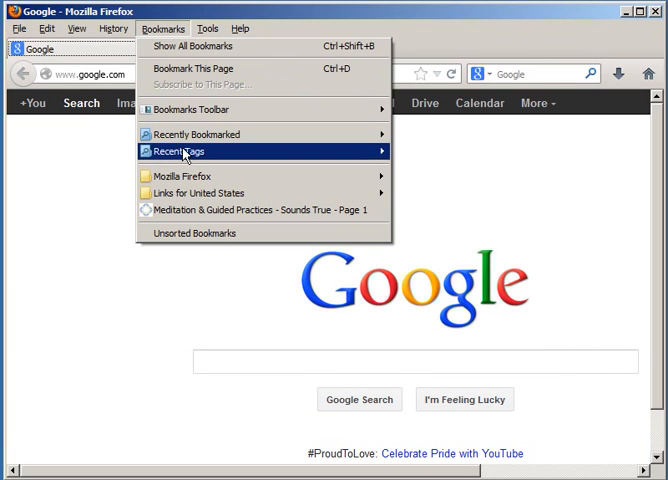
mouse_move(196, 192)
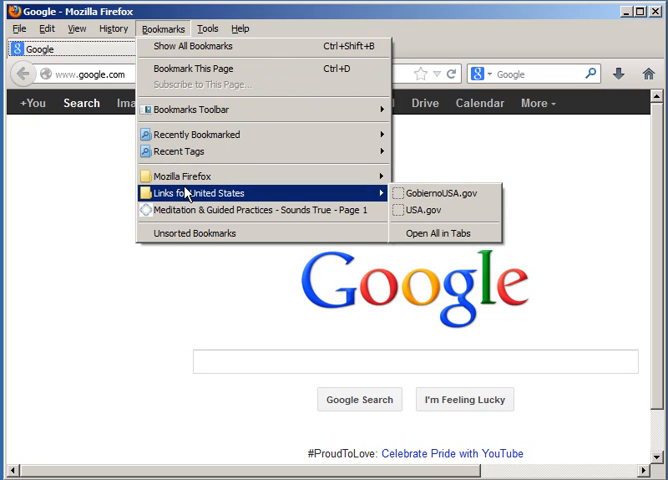
mouse_move(188, 232)
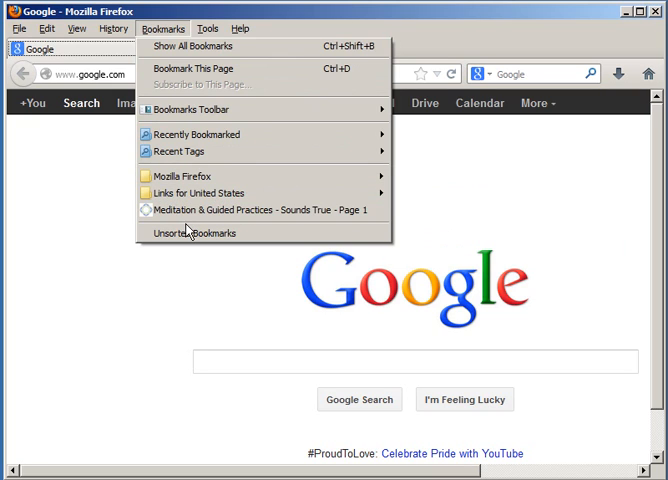
mouse_move(200, 152)
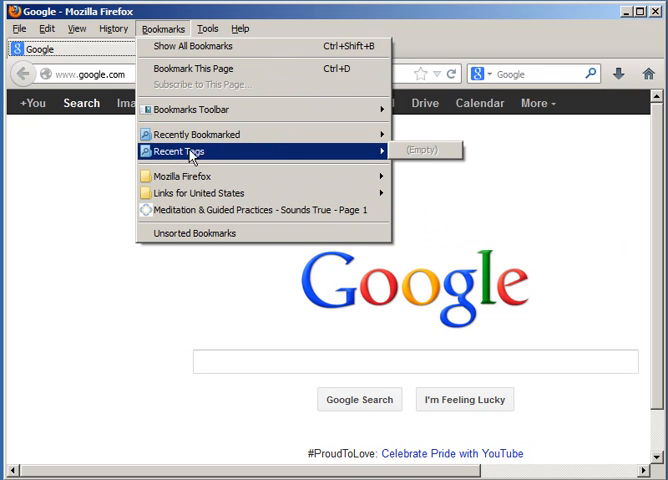
mouse_move(196, 68)
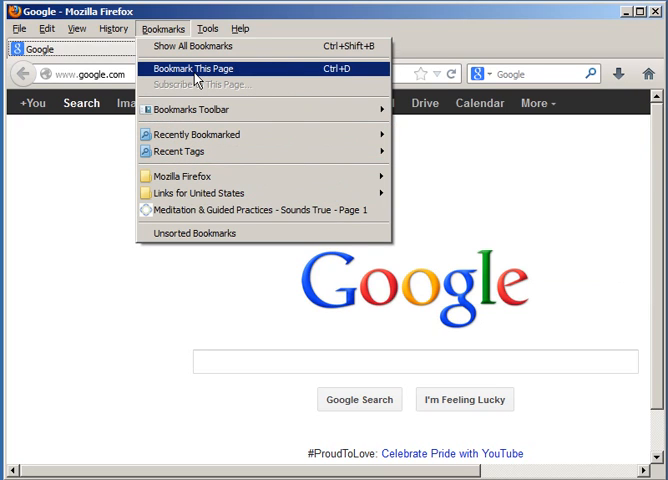
click(208, 28)
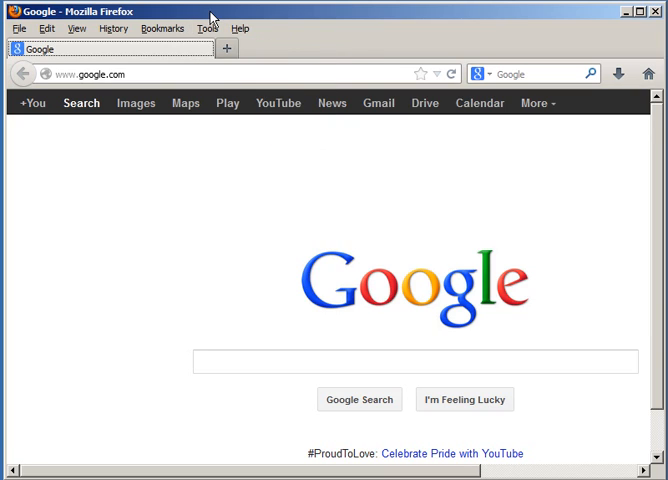
mouse_move(538, 296)
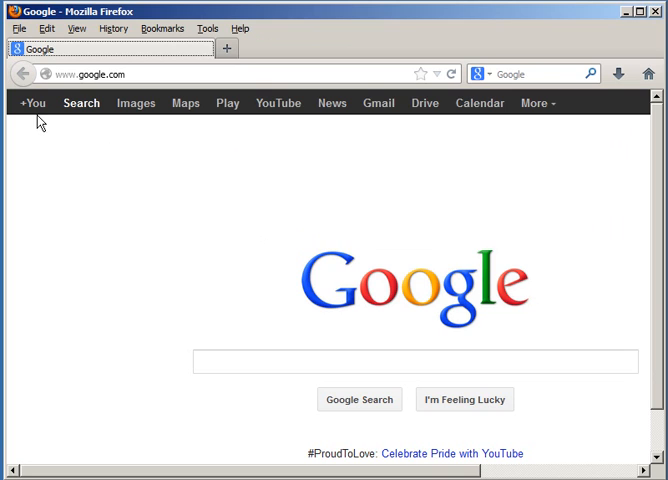
mouse_move(272, 128)
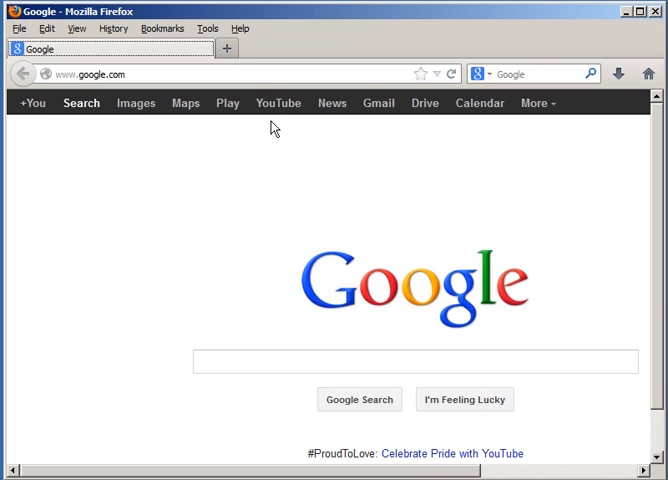
mouse_move(440, 140)
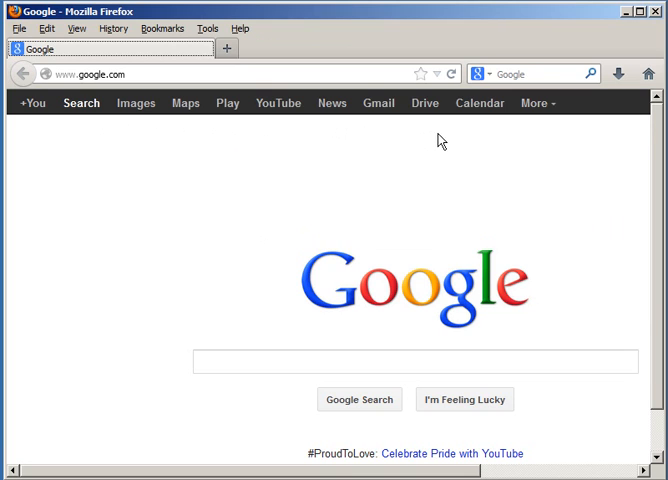
mouse_move(232, 172)
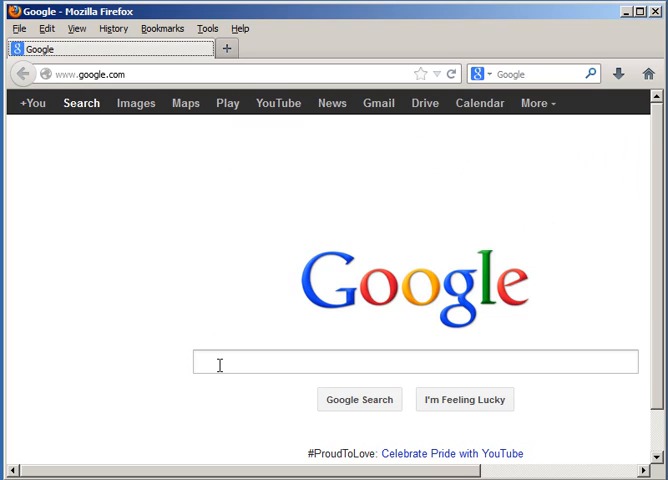
Review the list of available search engines and dismiss it unchanged.
click(412, 364)
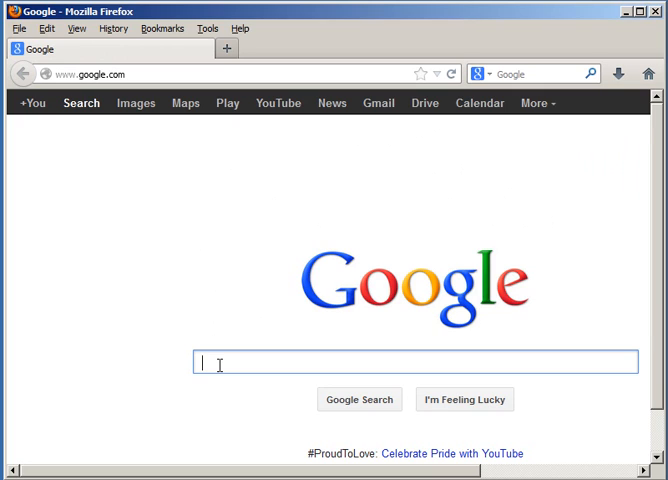
mouse_move(214, 322)
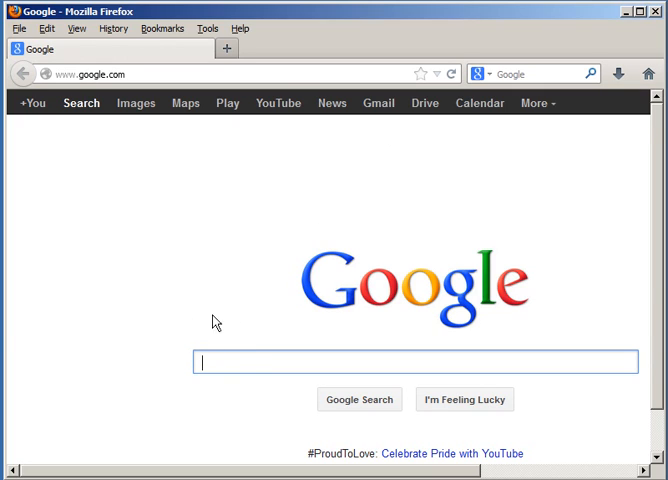
click(482, 72)
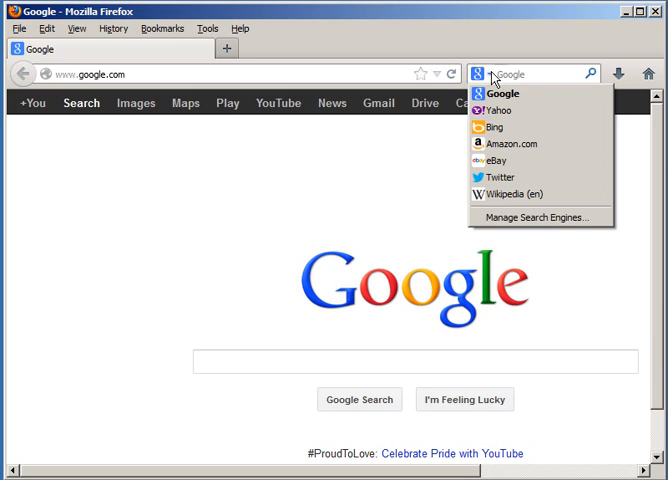
mouse_move(500, 176)
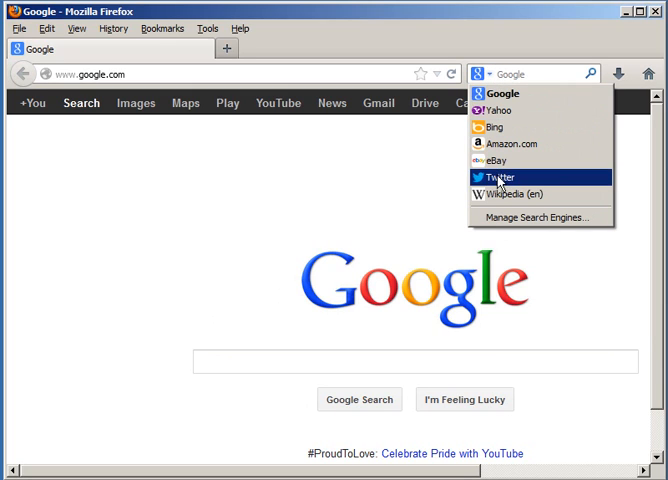
mouse_move(500, 90)
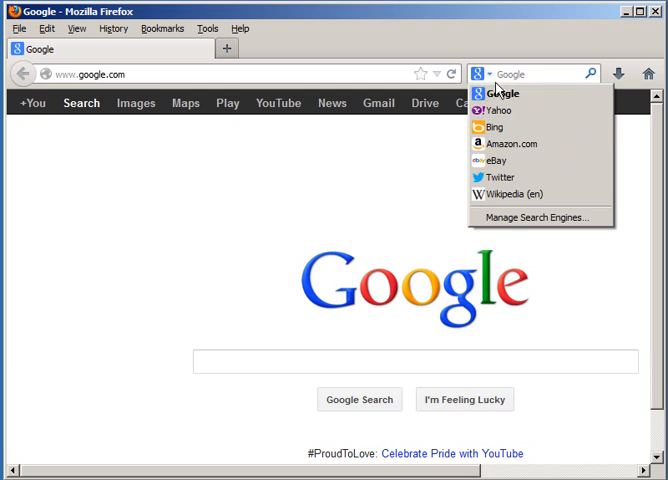
mouse_move(496, 100)
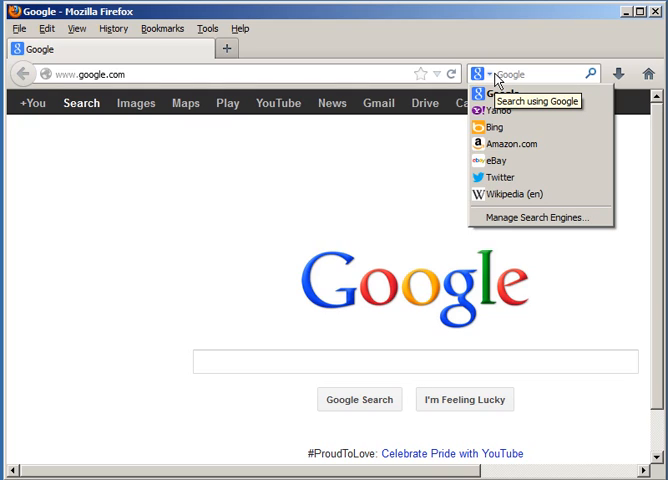
mouse_move(474, 22)
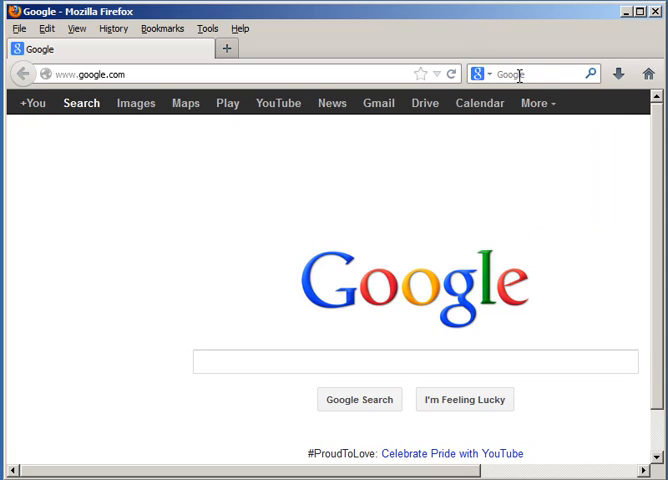
click(412, 360)
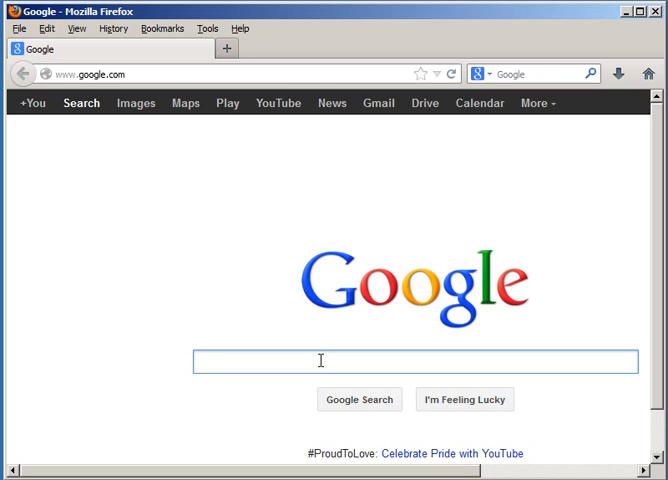
Enter the query "how do I set tabs in microsoft word 2013" in the Google search box.
click(400, 362)
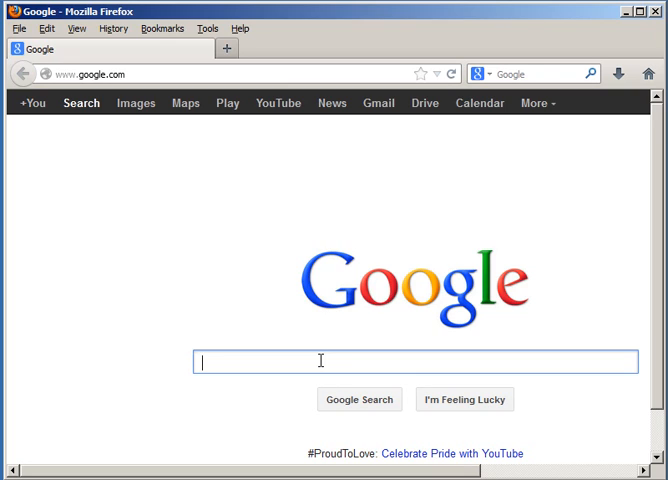
text(how)
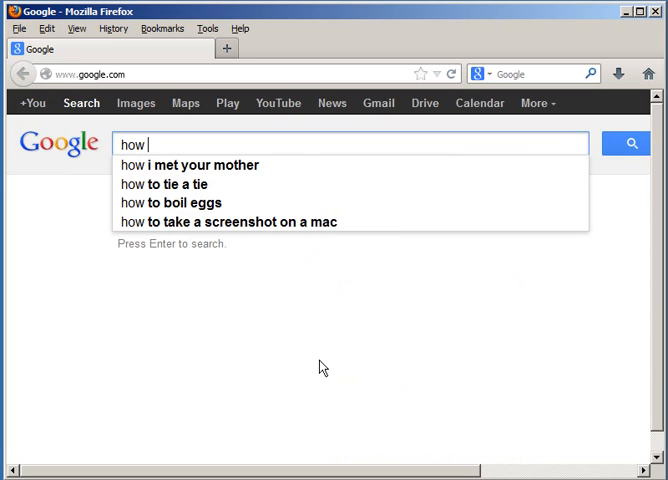
text(do I set t)
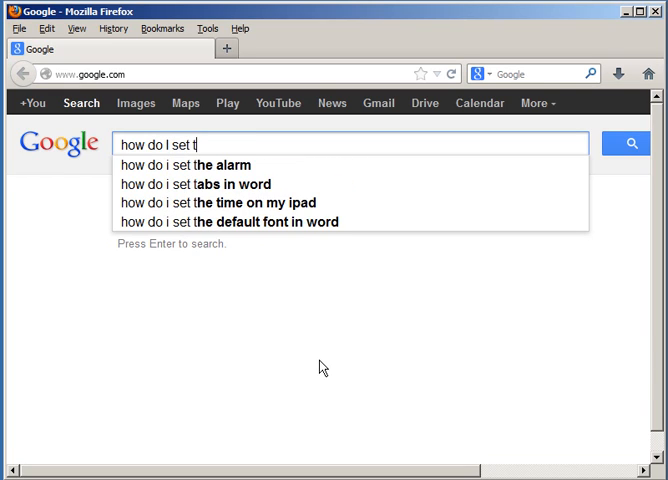
text(abs)
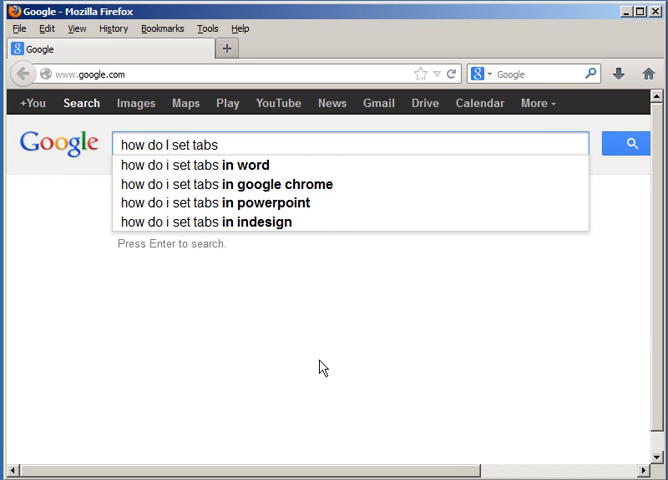
text(in microsoft word)
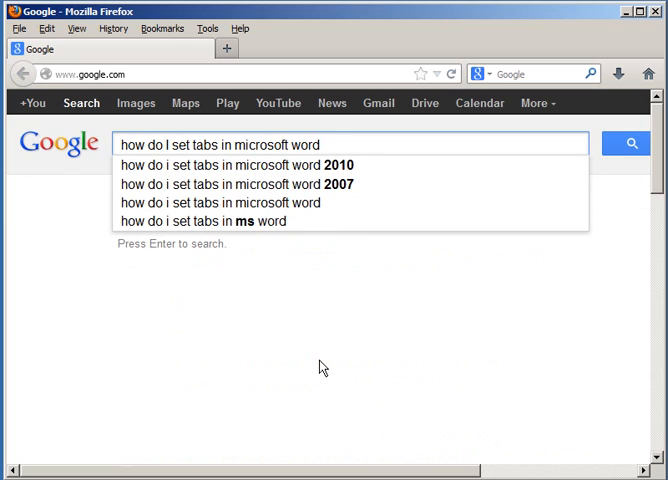
text(201)
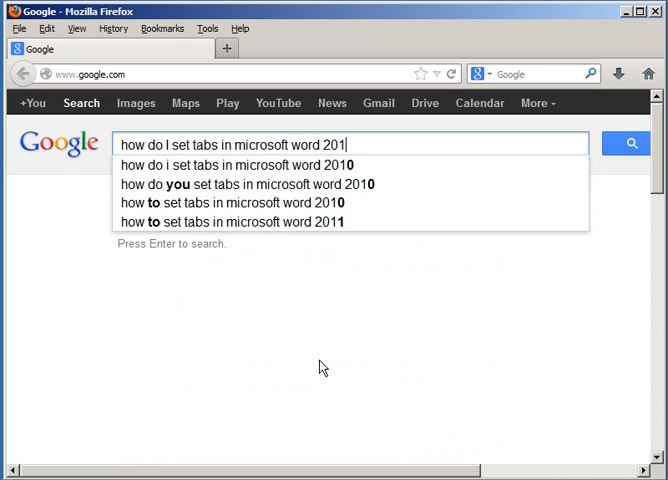
text(3)
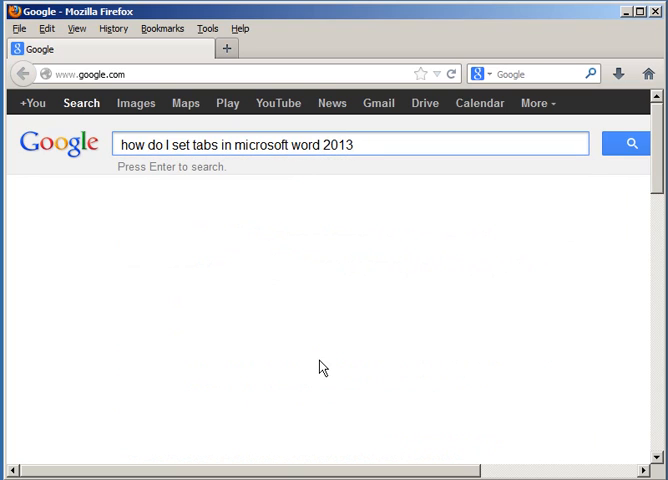
mouse_move(360, 342)
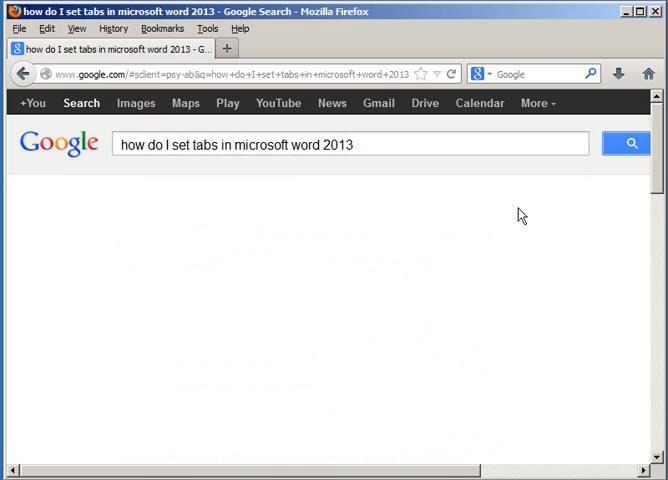
Run the Word 2013 tabs search and browse down and back up through the Google results.
click(628, 144)
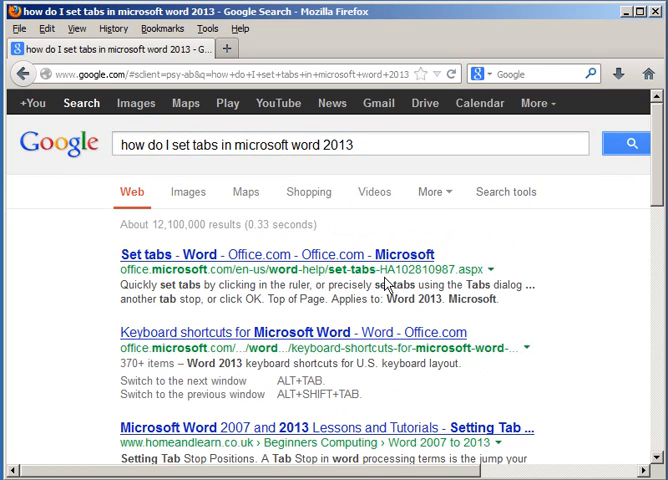
mouse_move(150, 300)
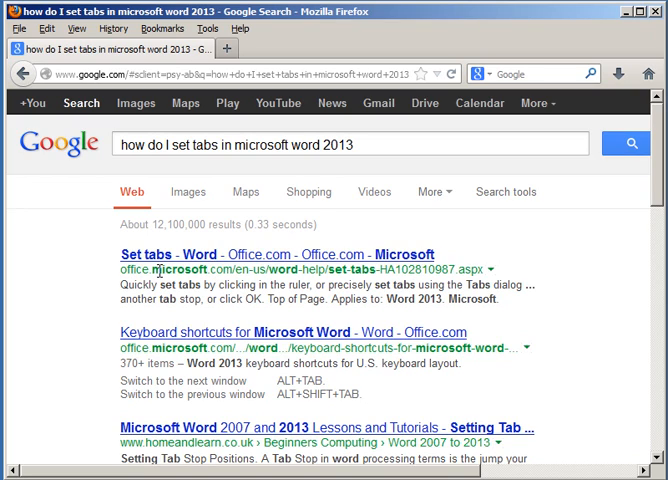
mouse_move(216, 340)
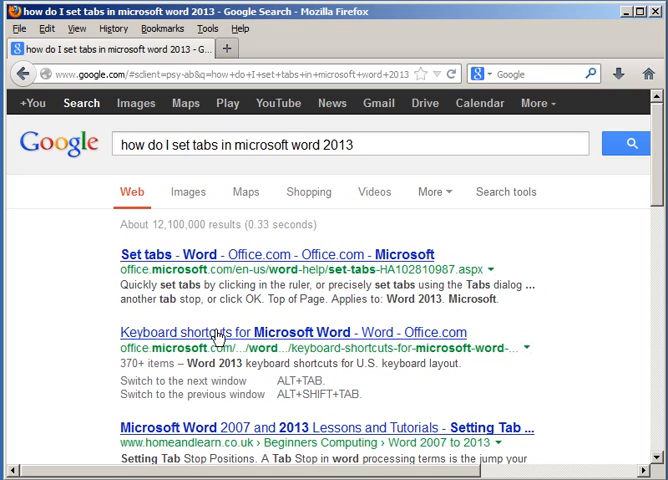
mouse_move(170, 348)
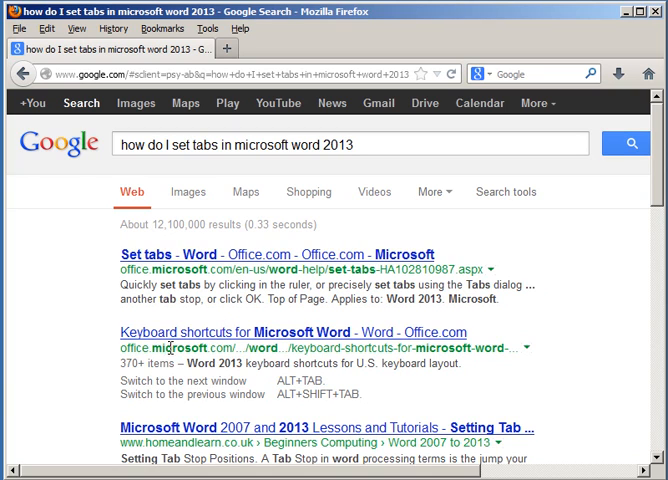
scroll(down, 3)
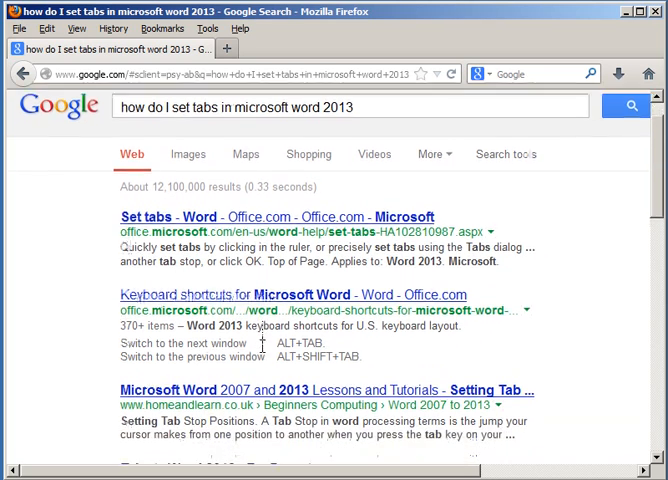
scroll(down, 3)
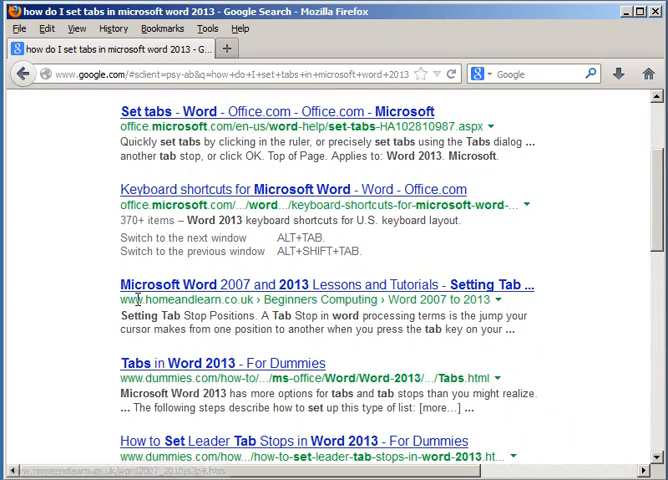
mouse_move(184, 316)
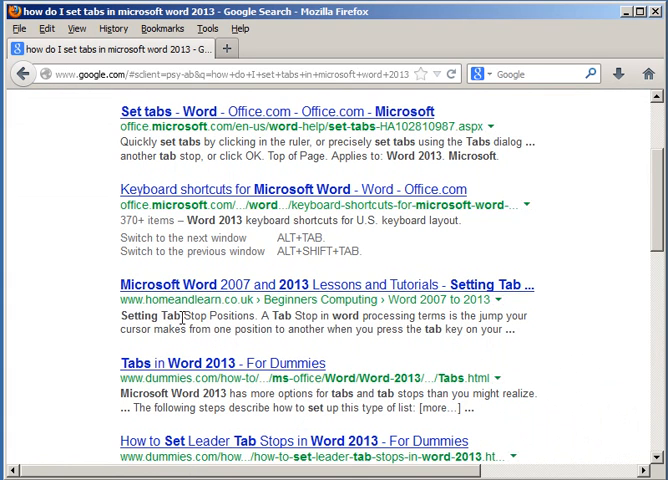
scroll(down, 3)
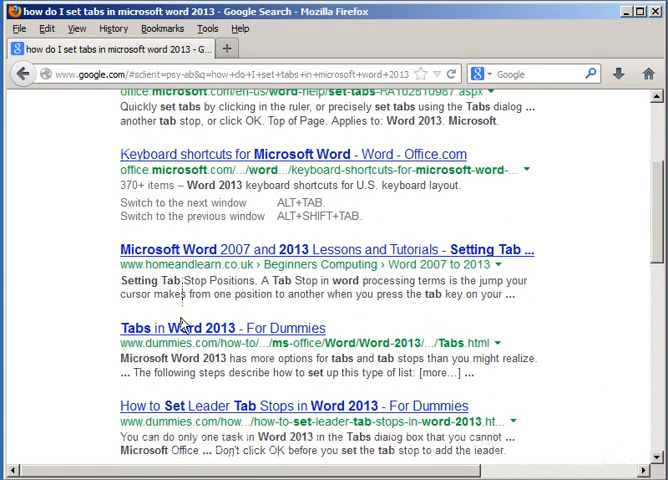
scroll(down, 3)
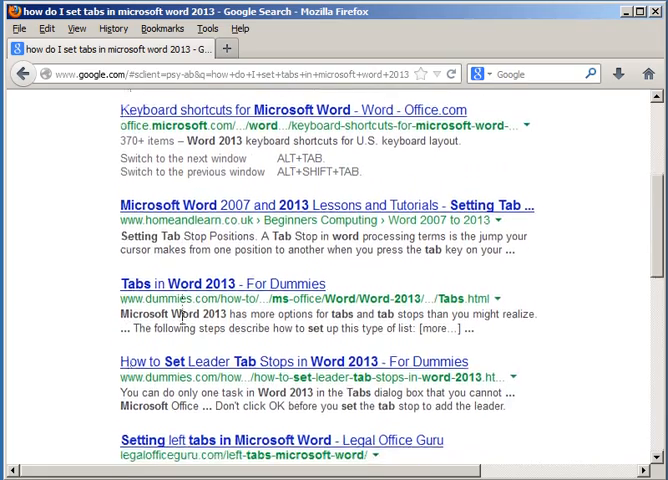
scroll(down, 3)
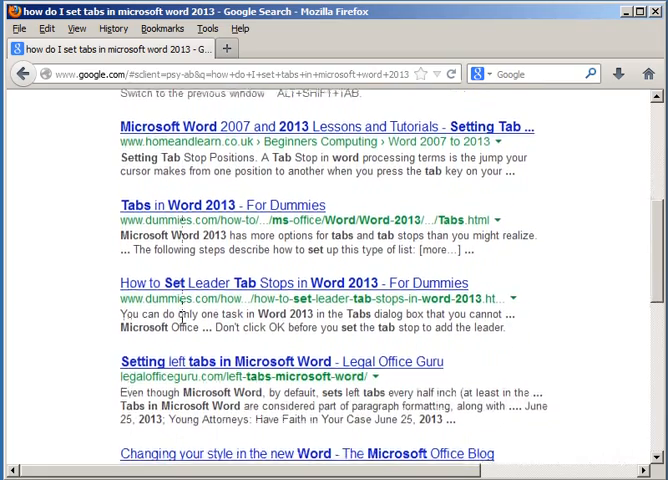
scroll(down, 3)
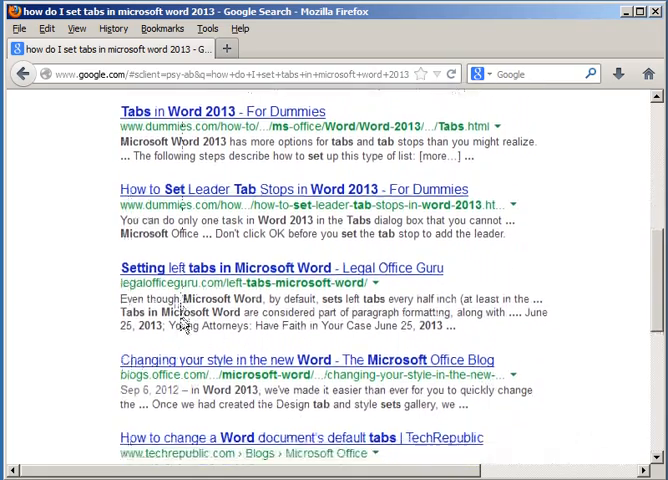
scroll(up, 3)
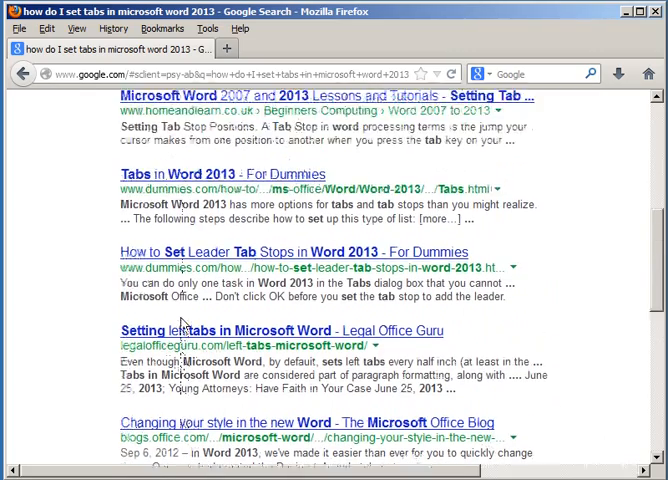
scroll(up, 3)
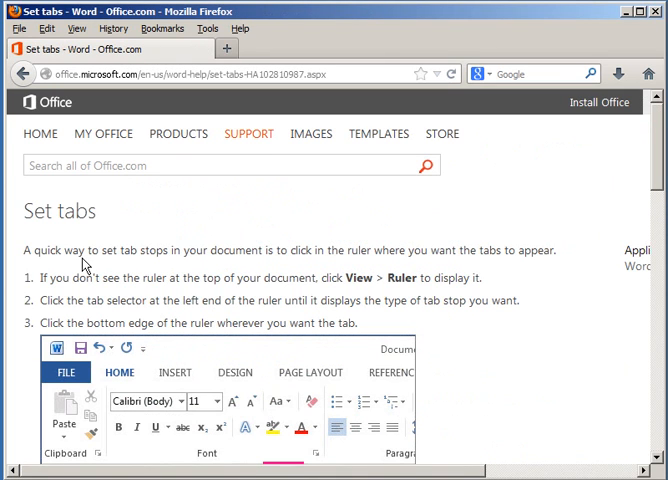
mouse_move(316, 256)
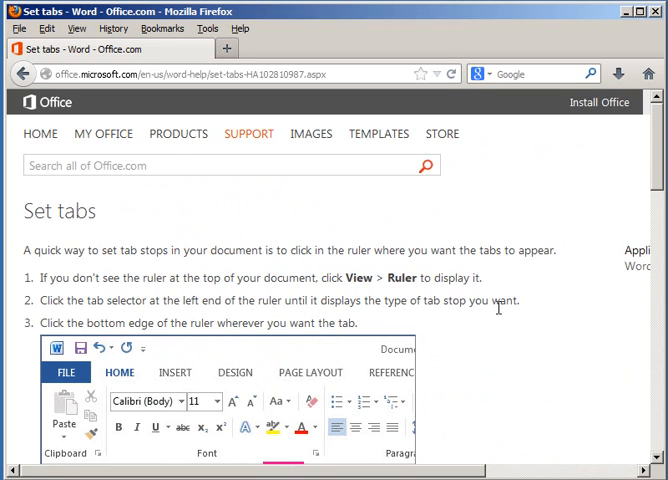
Read the Office.com Set tabs article down to the Tabs dialog steps and back up.
scroll(down, 3)
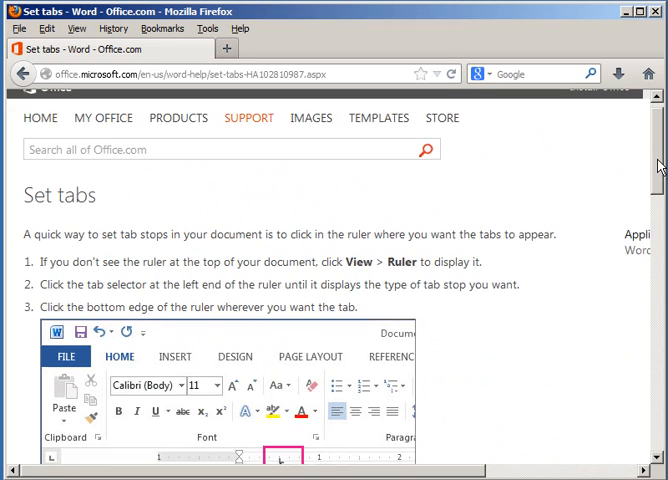
scroll(down, 3)
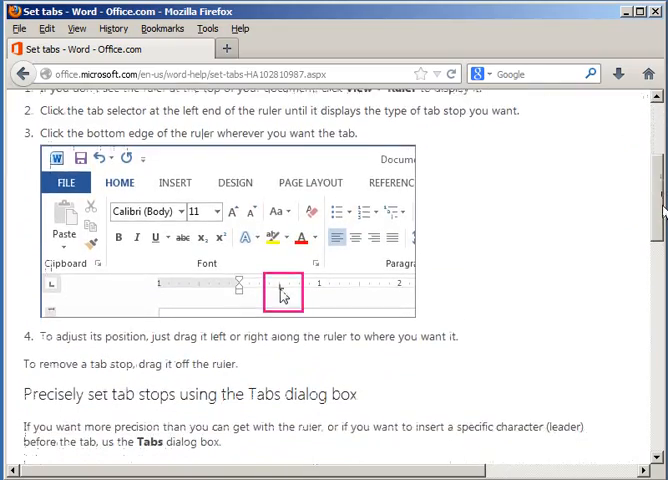
scroll(down, 3)
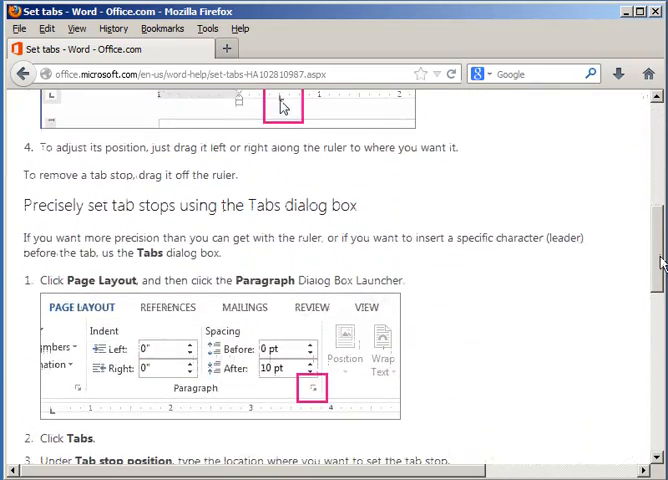
scroll(down, 3)
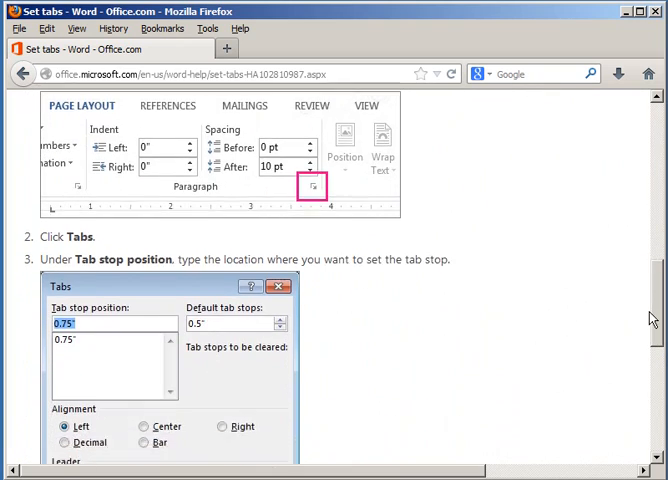
scroll(down, 3)
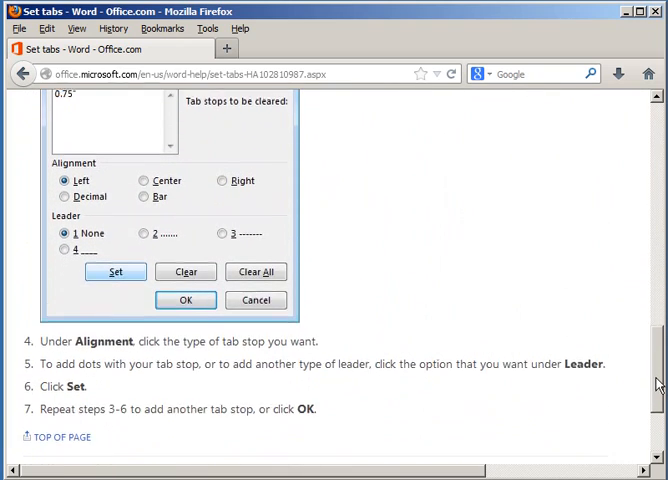
scroll(down, 3)
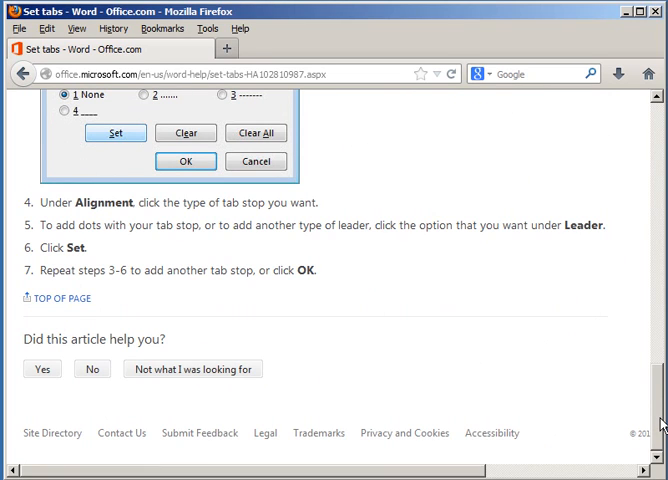
scroll(up, 3)
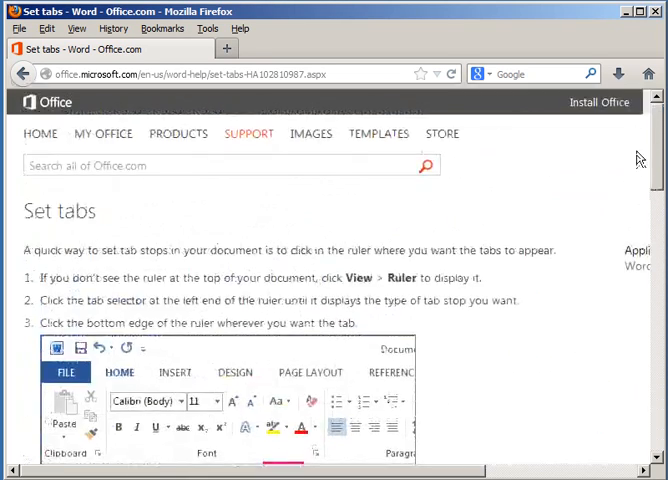
mouse_move(556, 170)
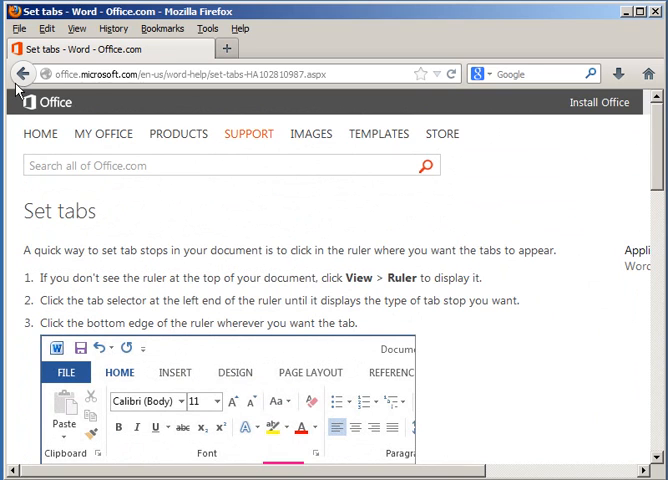
Return to Google and replace the query with "1 inch to centimeters".
click(20, 72)
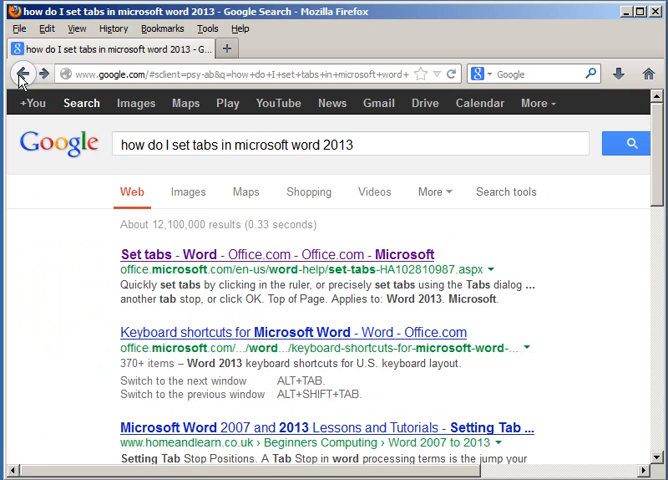
click(368, 144)
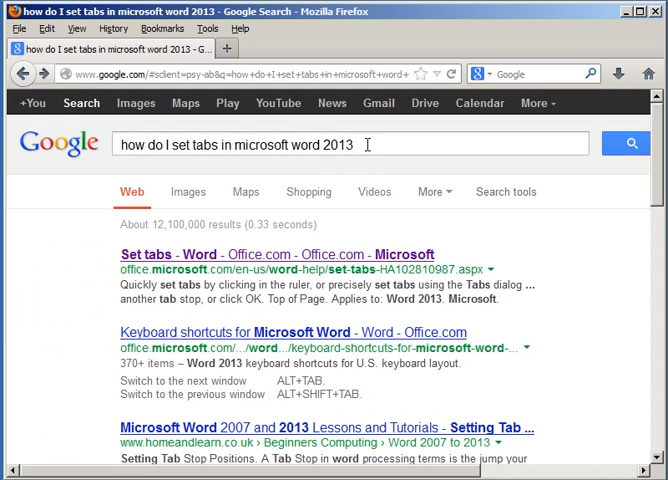
triple_click(350, 144)
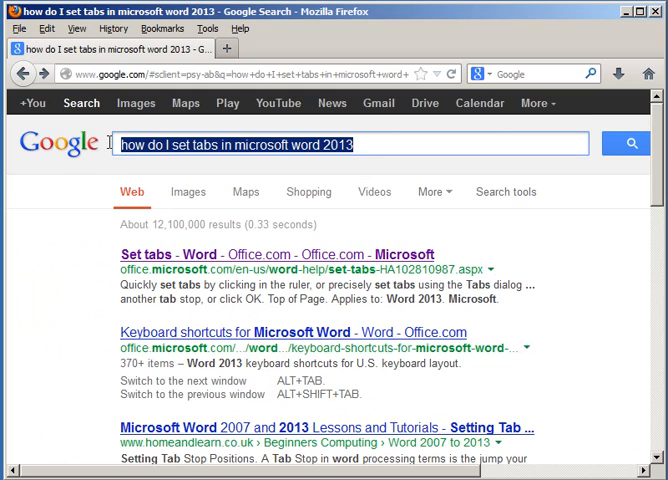
text(1 inc)
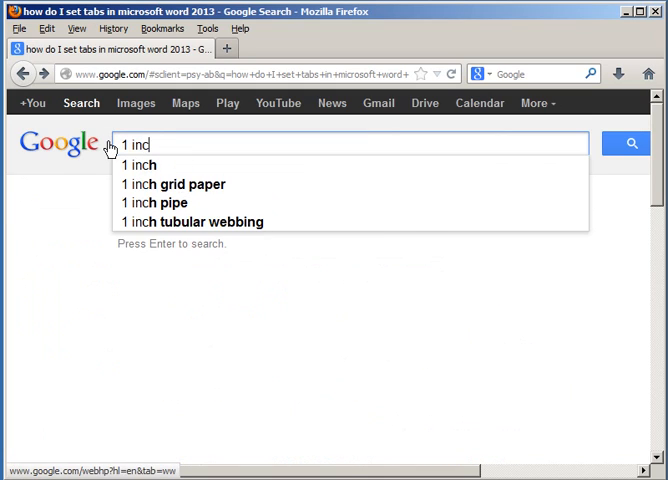
text(h)
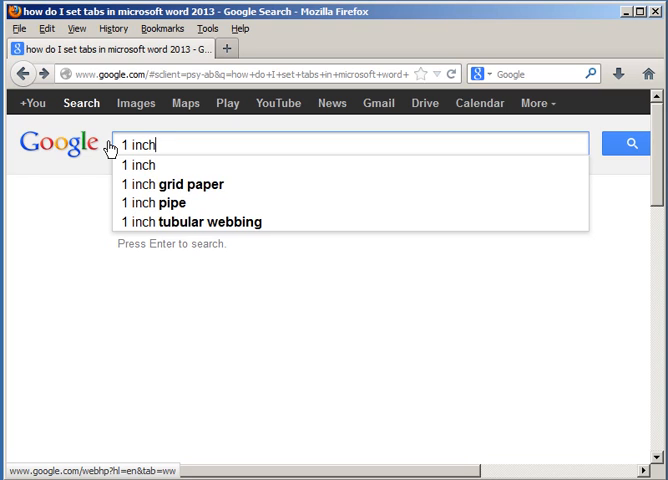
text(t)
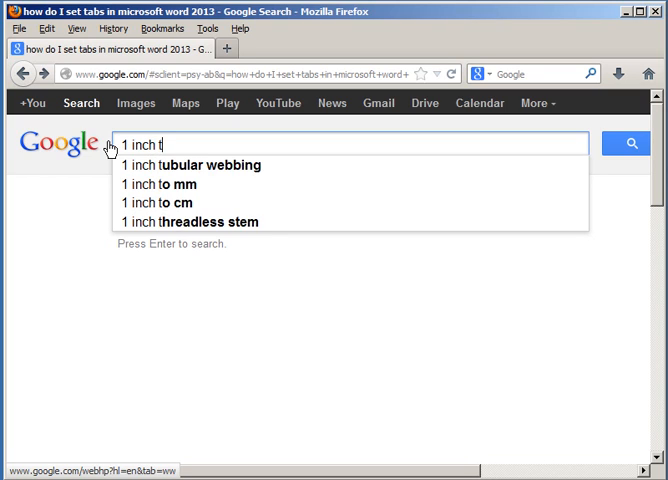
text(o cent)
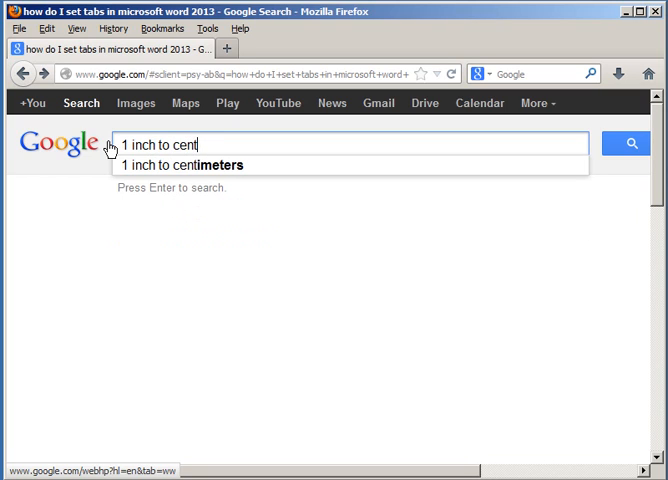
text(ermet)
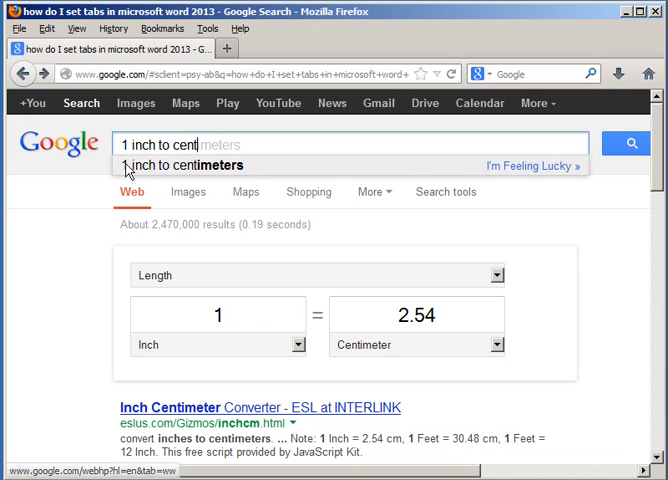
Search 1 inch to centimeters and keep Centimeter as the converter's result unit (2.54 cm).
click(196, 164)
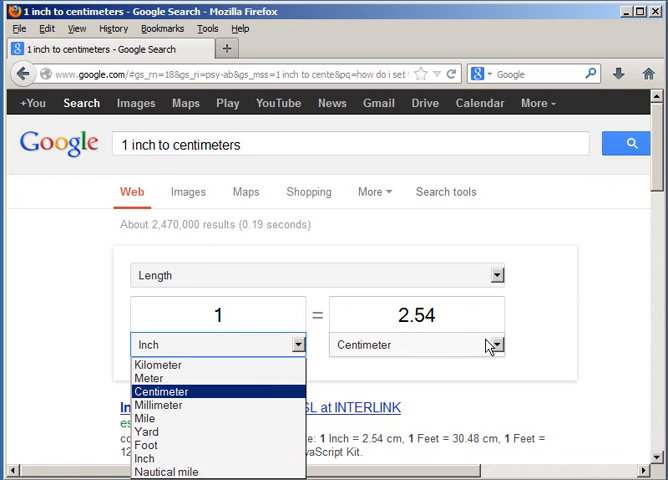
click(496, 344)
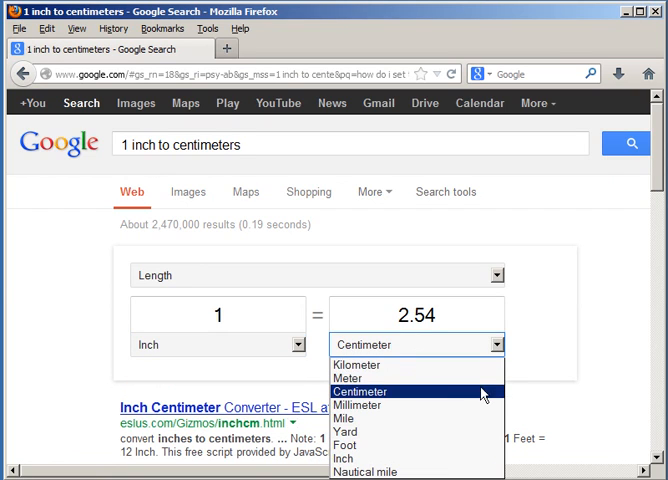
click(360, 392)
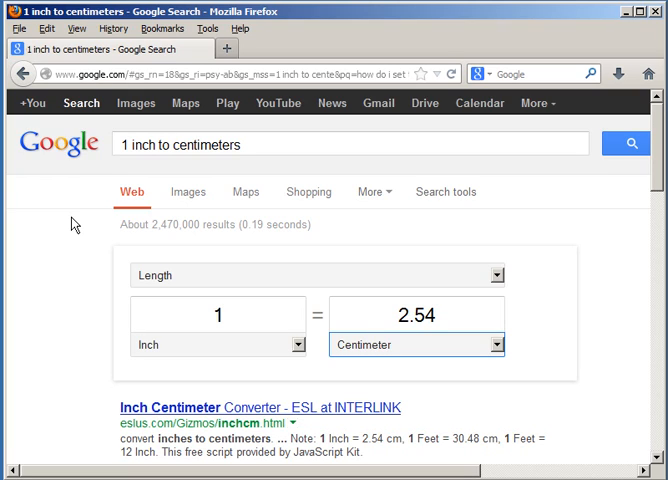
mouse_move(378, 104)
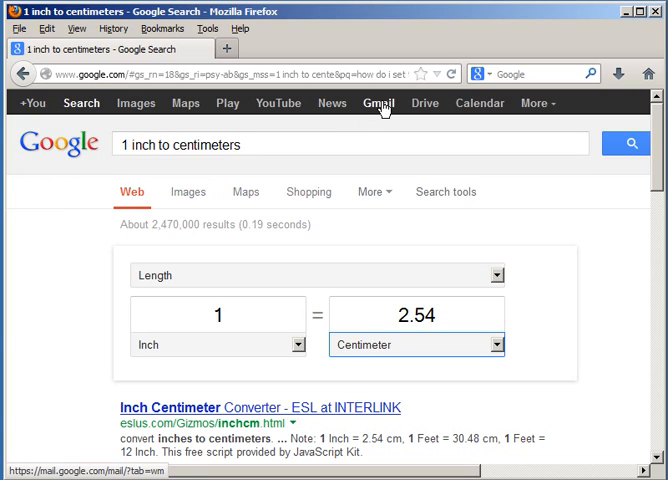
mouse_move(376, 128)
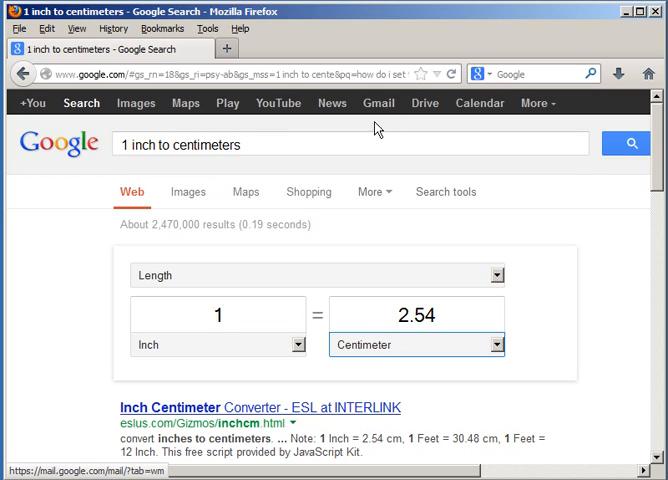
mouse_move(360, 180)
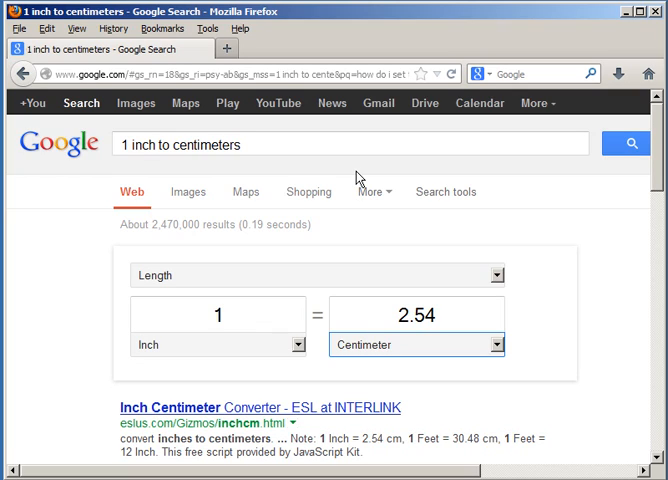
click(350, 144)
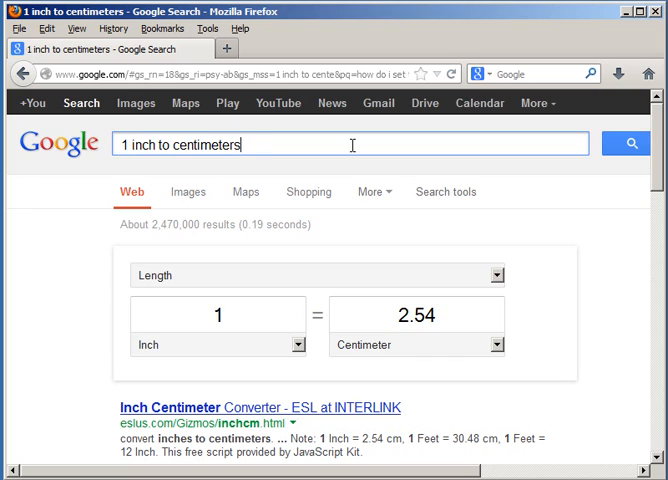
mouse_move(316, 60)
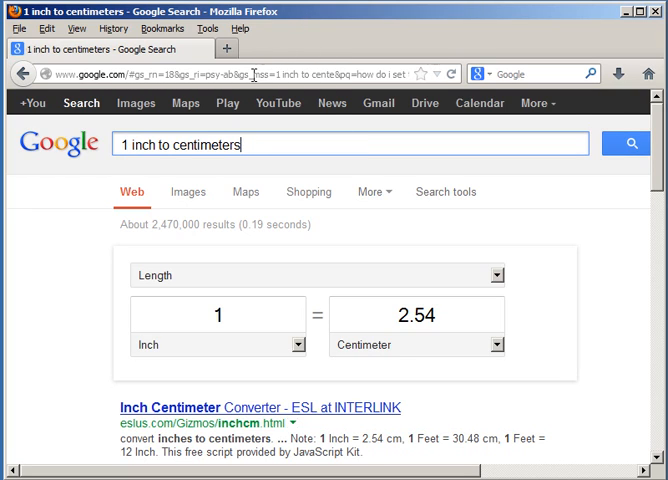
Navigate Firefox to yahoo.com from the address bar.
click(220, 72)
text(y)
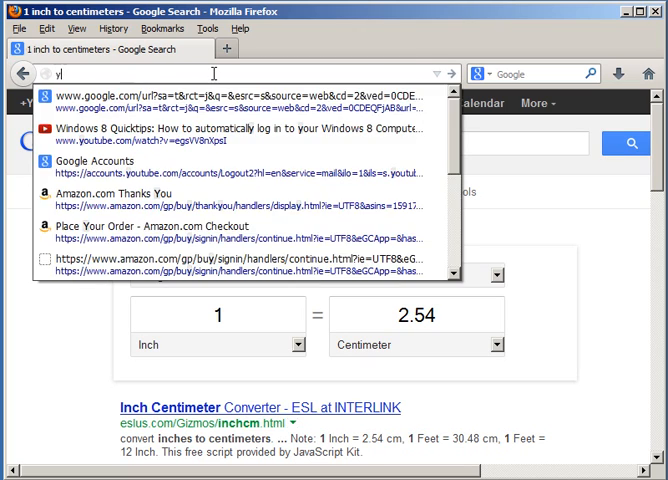
text(ahbo)
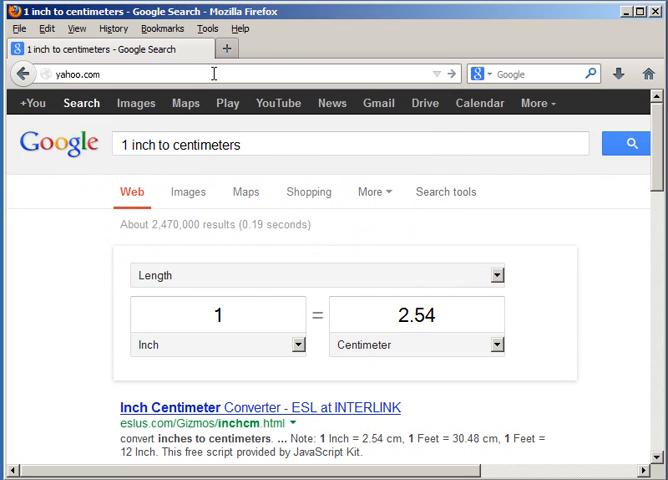
key(Return)
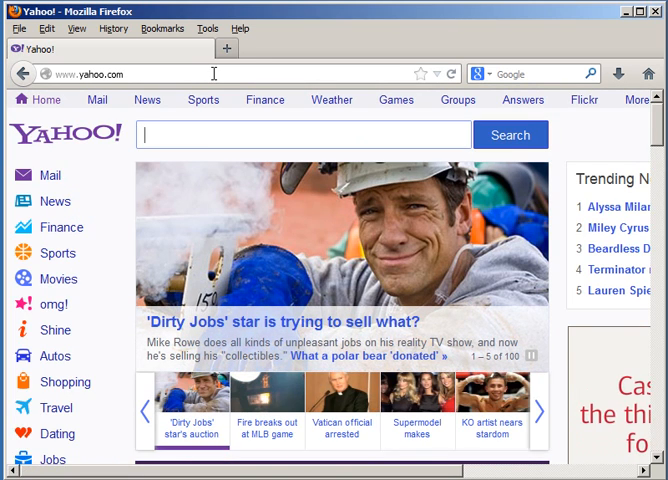
mouse_move(536, 196)
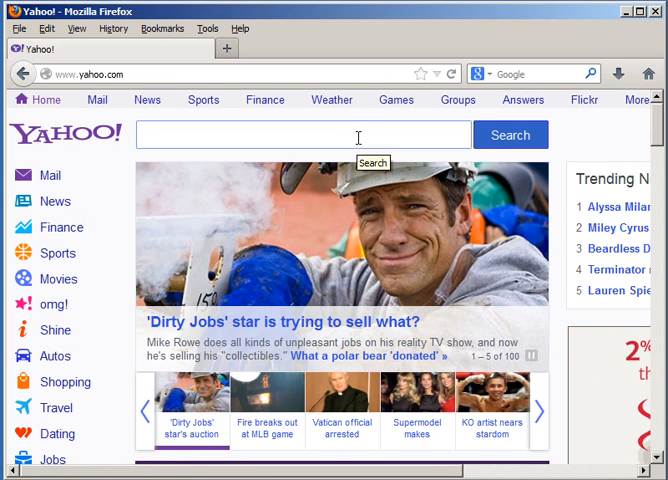
Search Yahoo for "how do I set tabs in microsoft word 2013".
text(w)
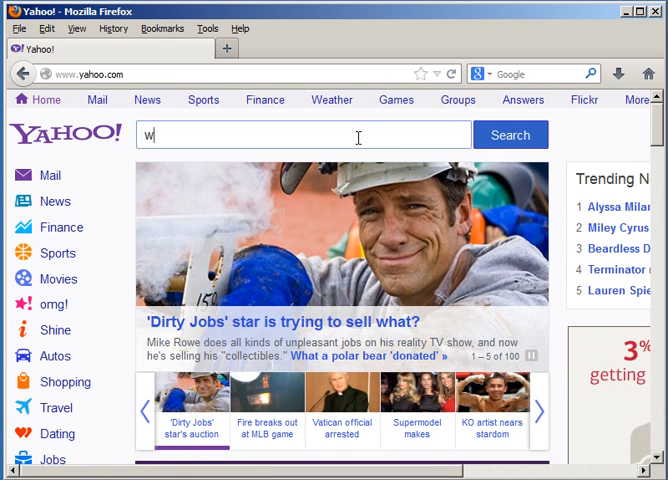
text(how di s)
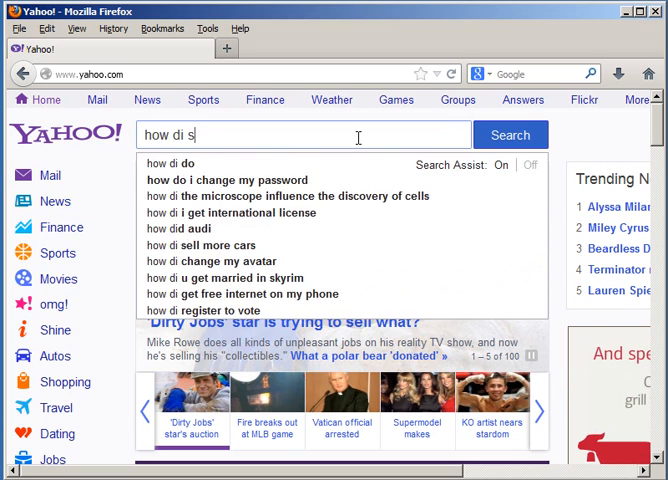
text(et tab)
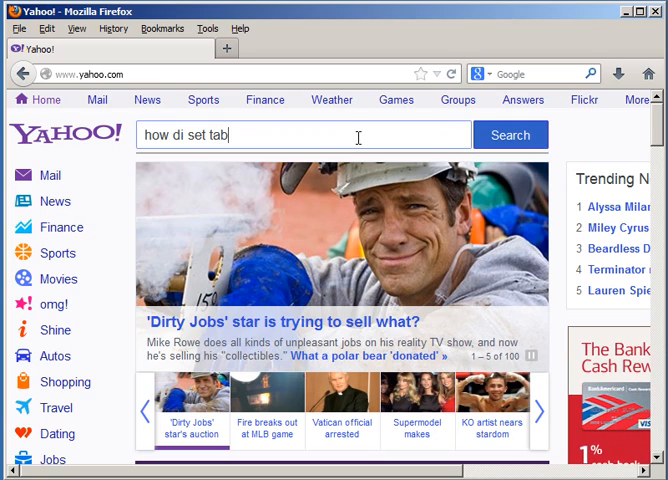
text(s in m)
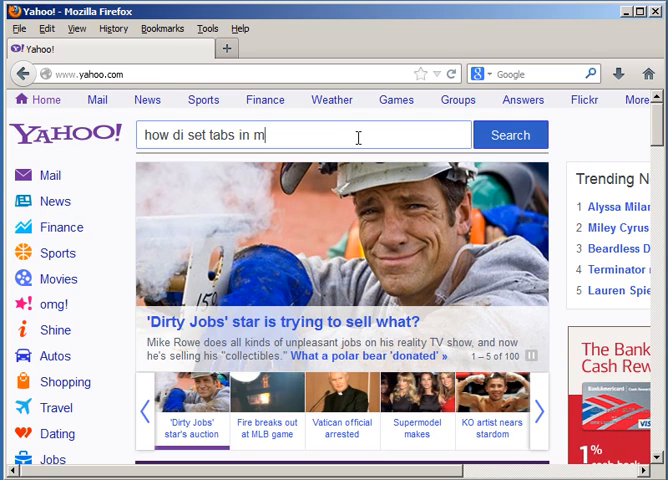
text(icroso)
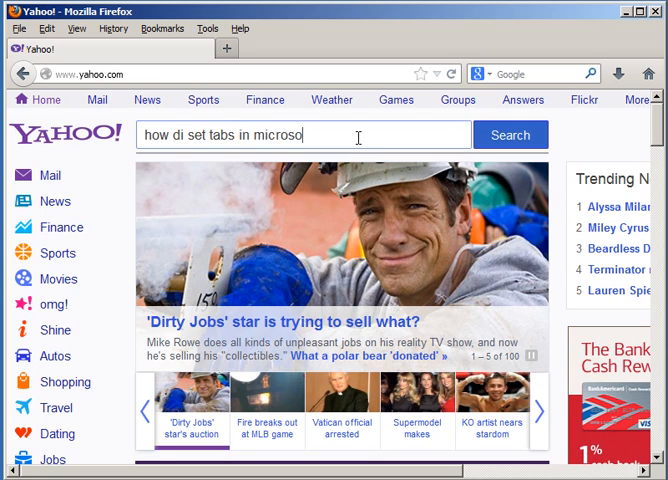
text(ft word)
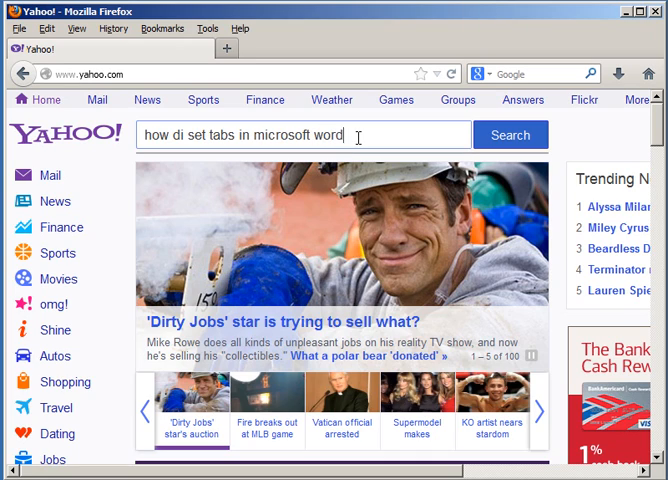
text(2013)
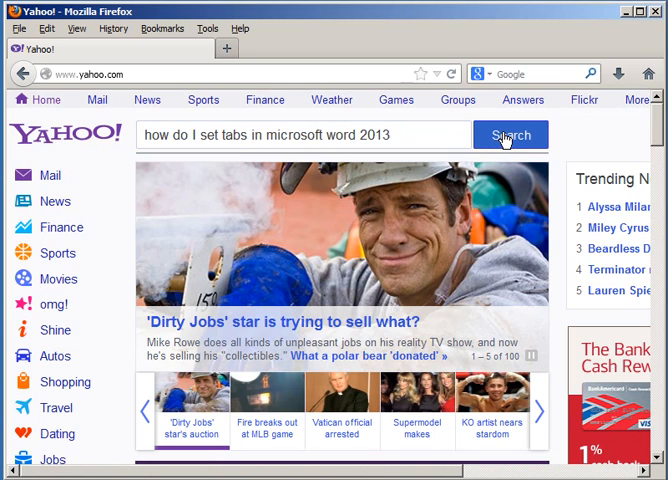
click(510, 136)
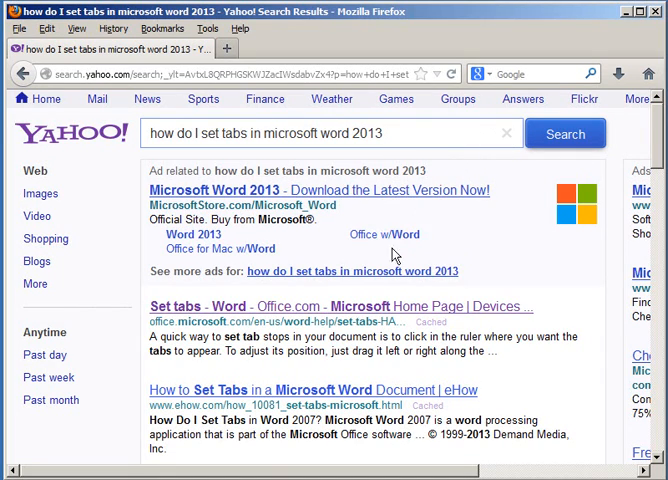
mouse_move(346, 312)
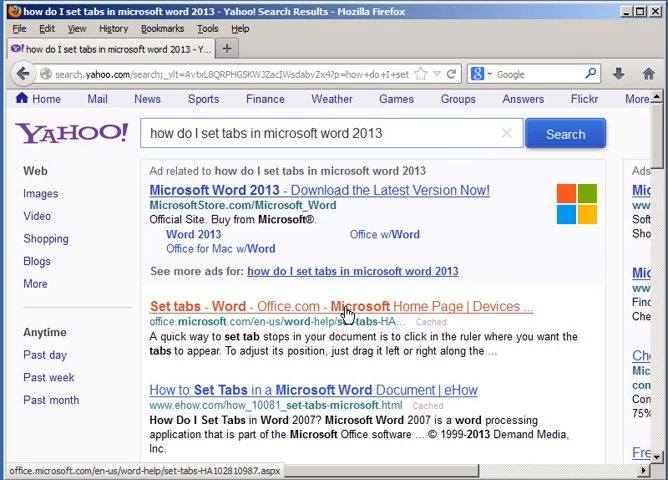
mouse_move(348, 198)
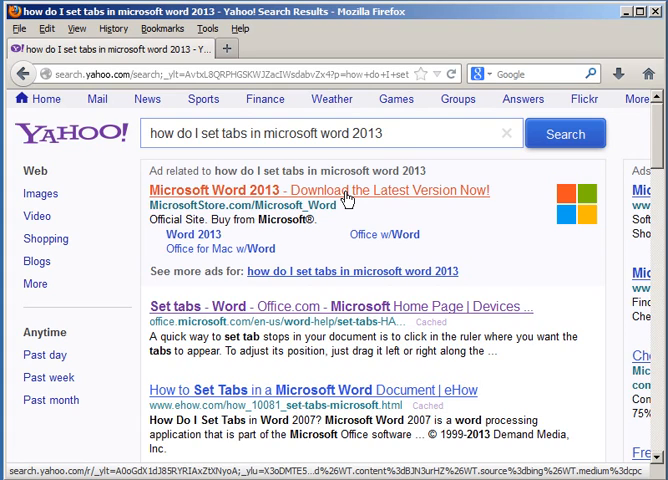
mouse_move(304, 308)
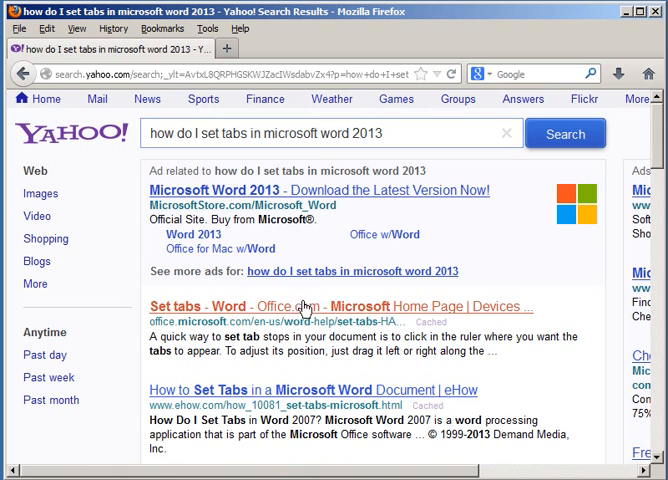
mouse_move(304, 312)
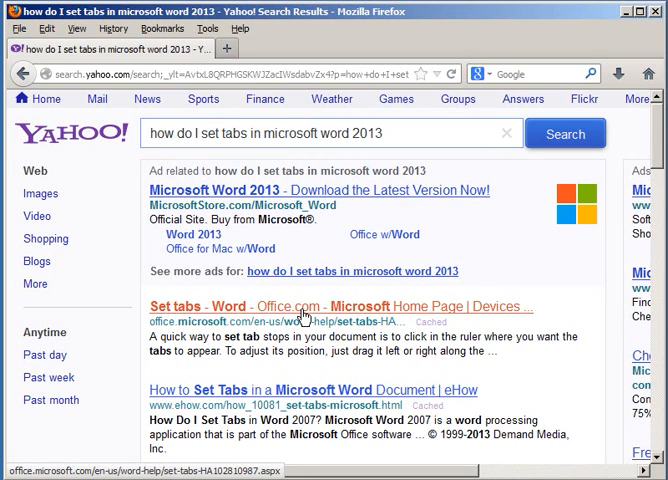
mouse_move(264, 384)
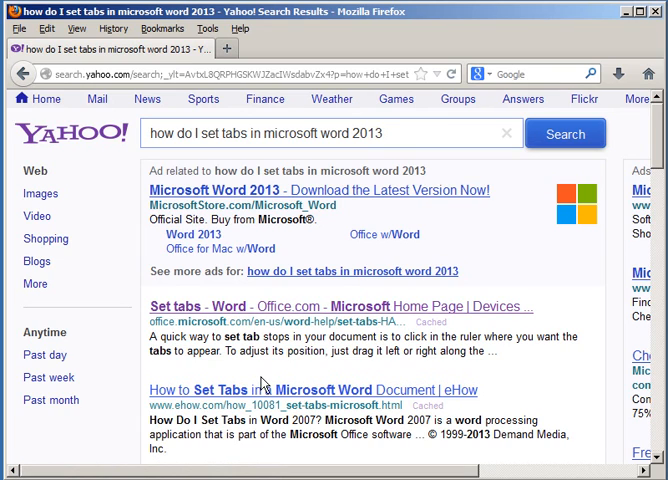
mouse_move(272, 238)
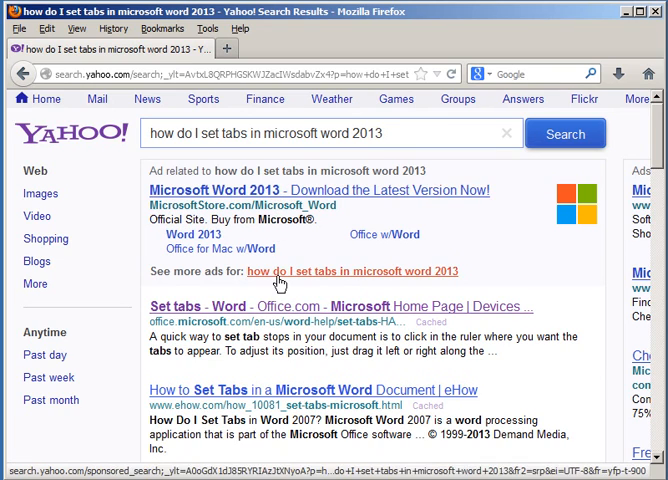
mouse_move(270, 296)
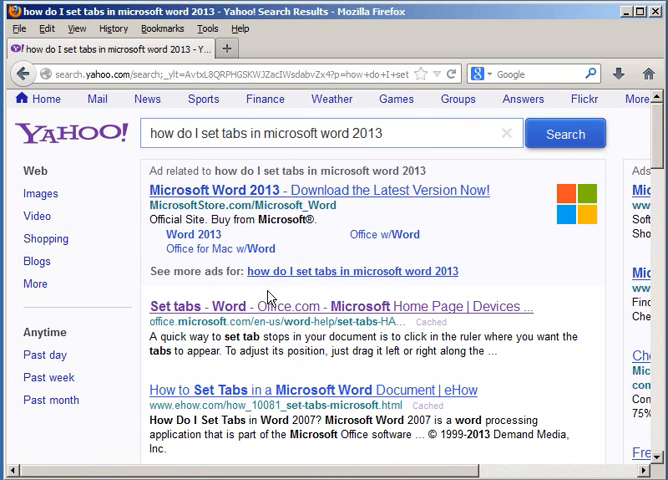
mouse_move(260, 292)
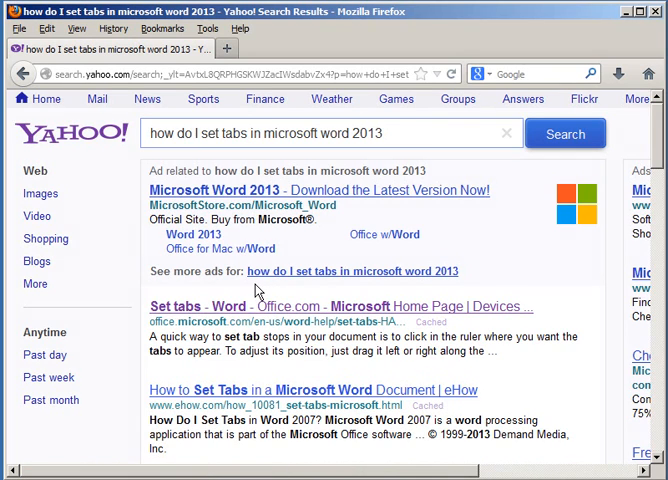
mouse_move(256, 308)
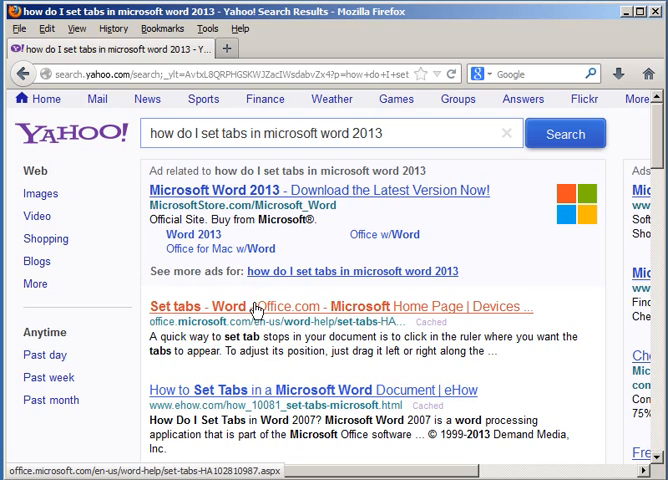
mouse_move(210, 398)
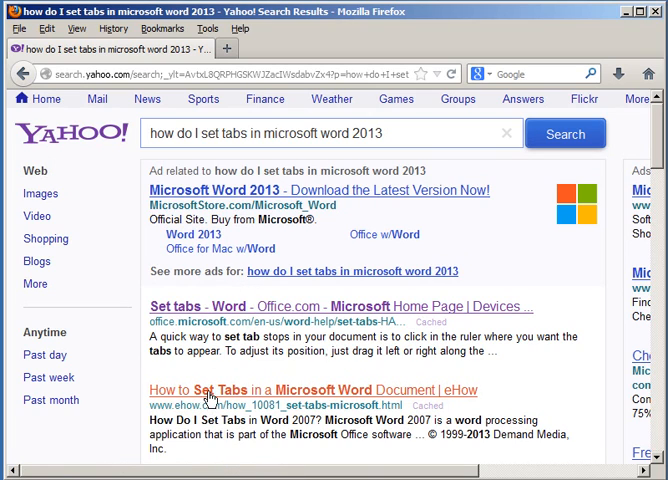
mouse_move(228, 306)
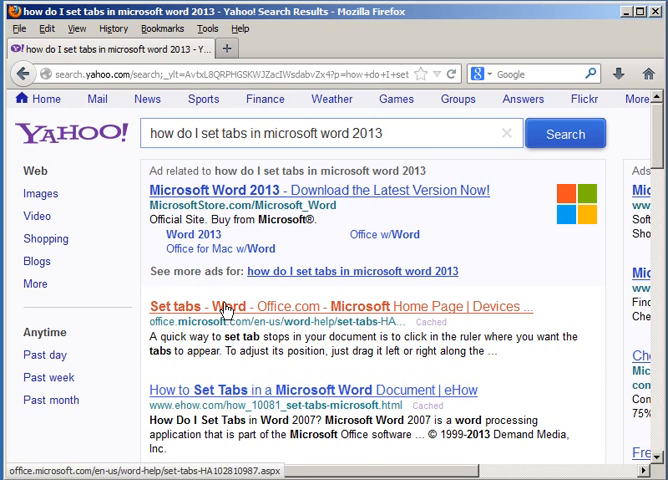
Open the Office.com 'Set tabs - Word' result from Yahoo in a new tab.
click(356, 306)
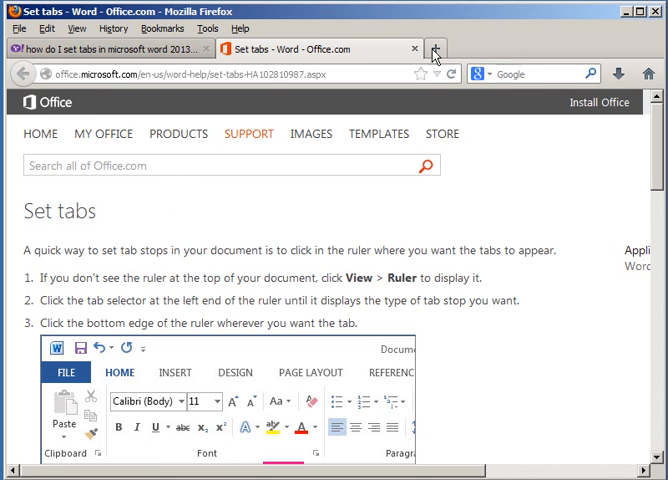
Close the Set tabs article tab and select the address bar for a new site.
click(416, 48)
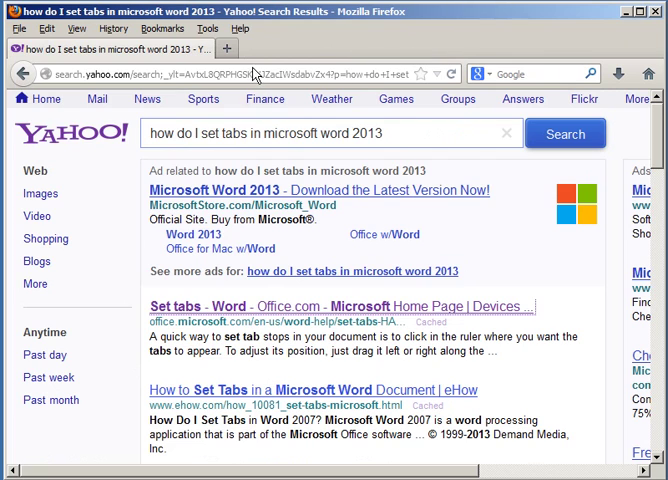
click(240, 72)
text(alt)
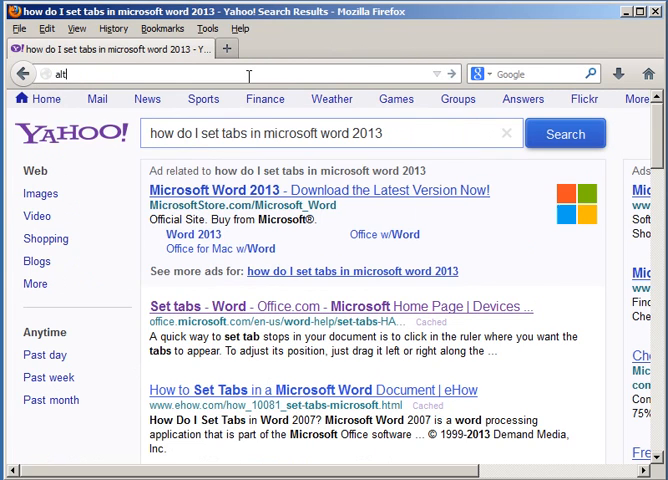
text(avista)
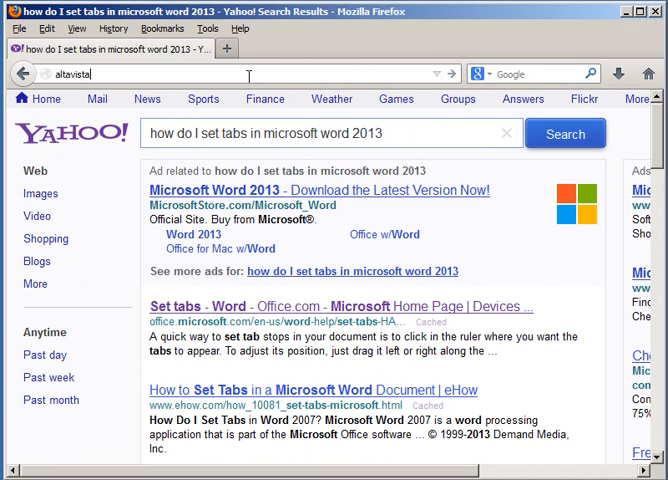
text(.com)
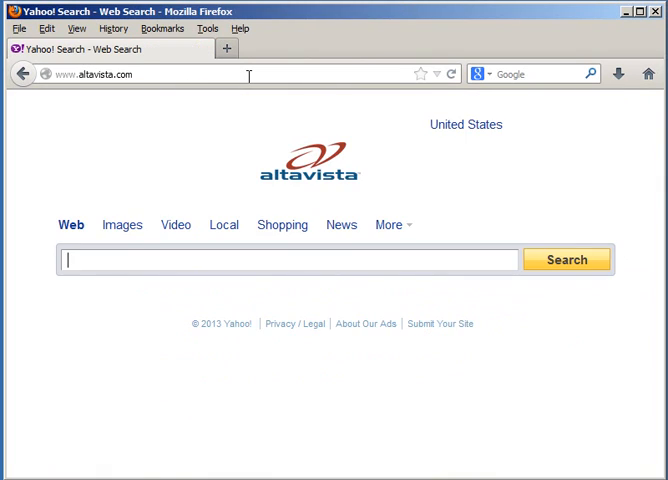
mouse_move(142, 260)
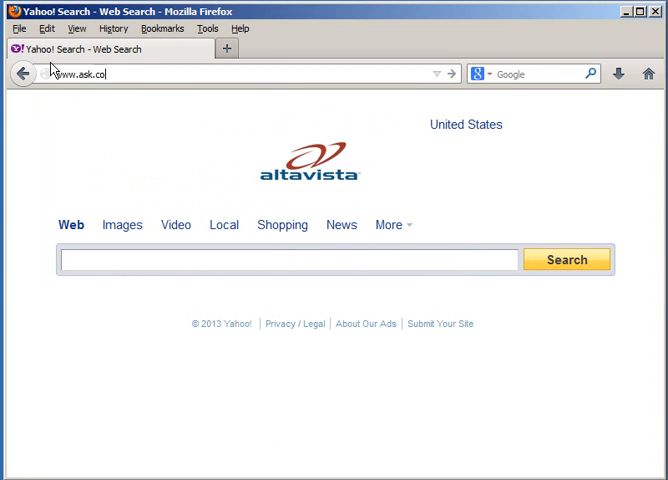
key(Return)
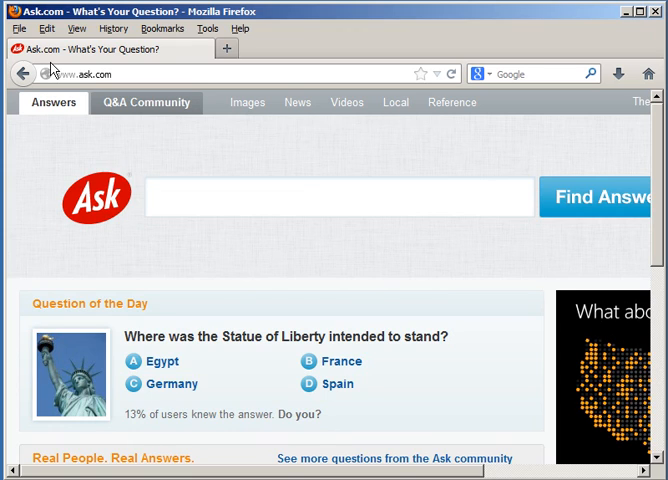
With Ask.com loaded, add a blank new tab showing recently visited site thumbnails.
click(340, 196)
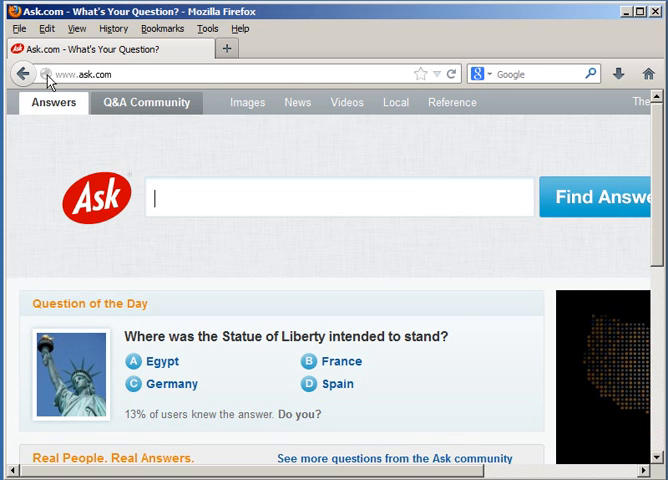
mouse_move(378, 132)
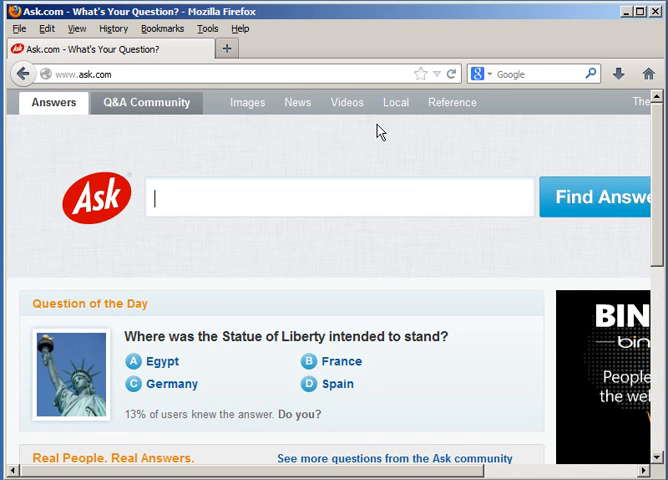
mouse_move(444, 118)
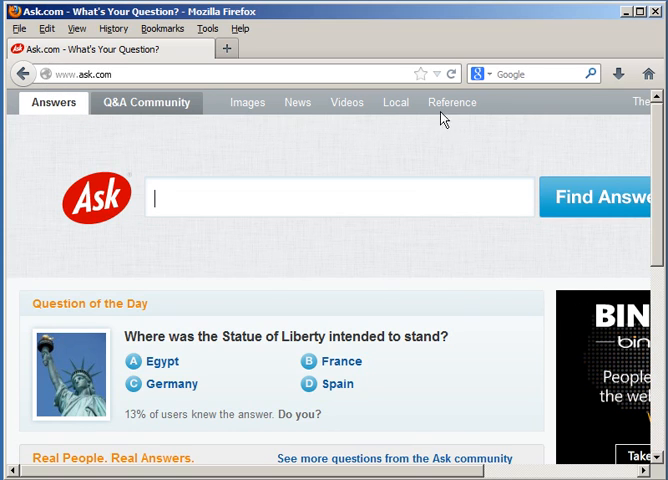
mouse_move(24, 72)
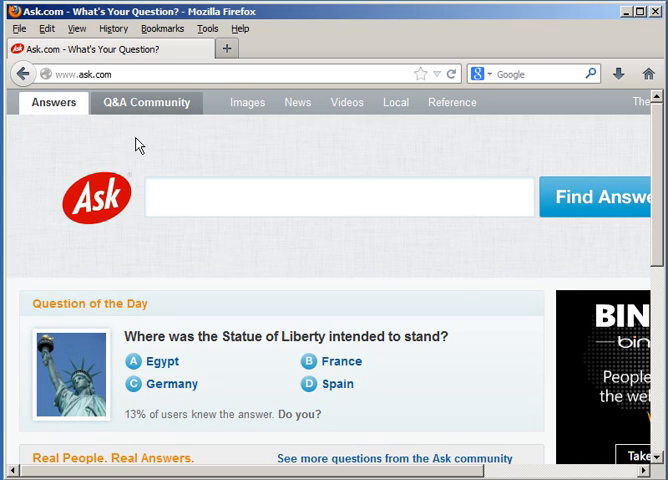
mouse_move(620, 120)
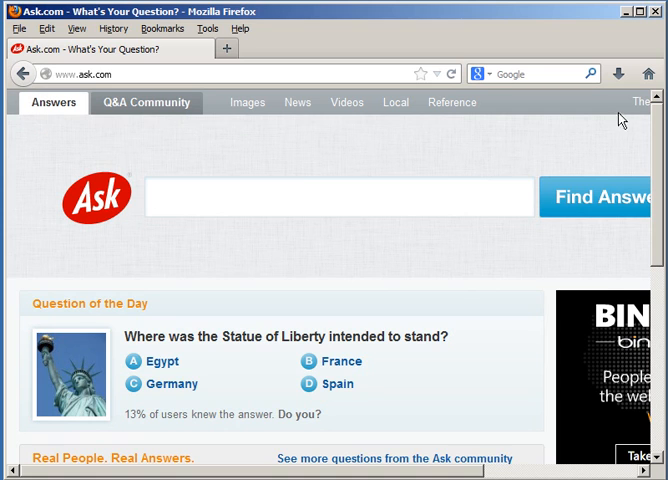
mouse_move(228, 48)
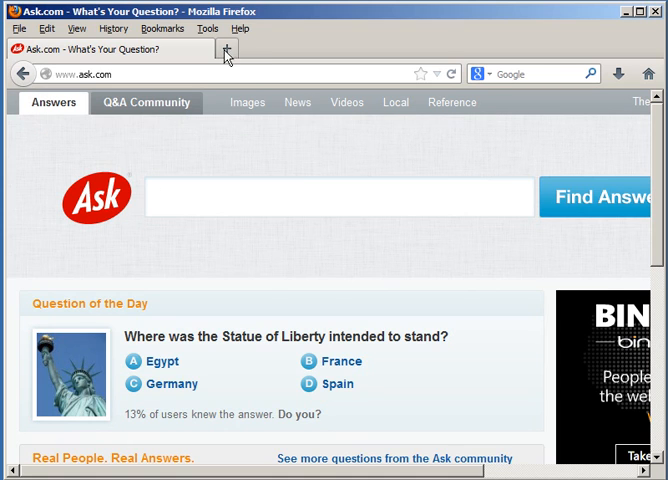
click(228, 50)
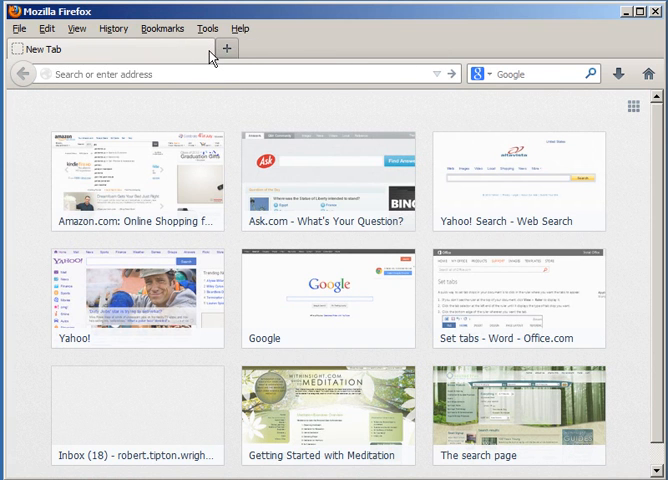
Add a second blank new tab beside the first one.
click(228, 48)
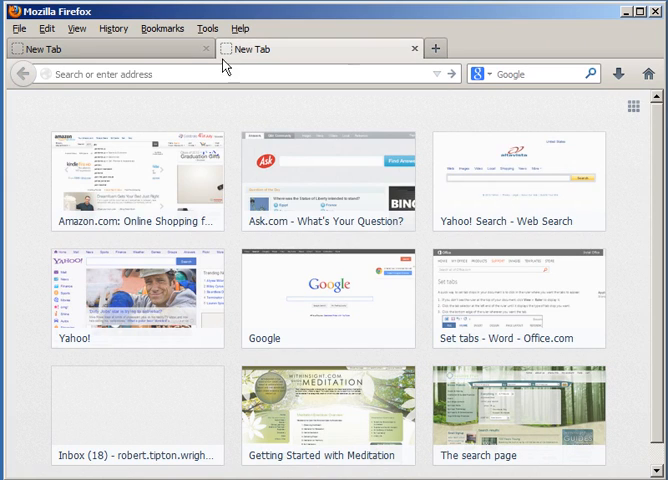
mouse_move(164, 104)
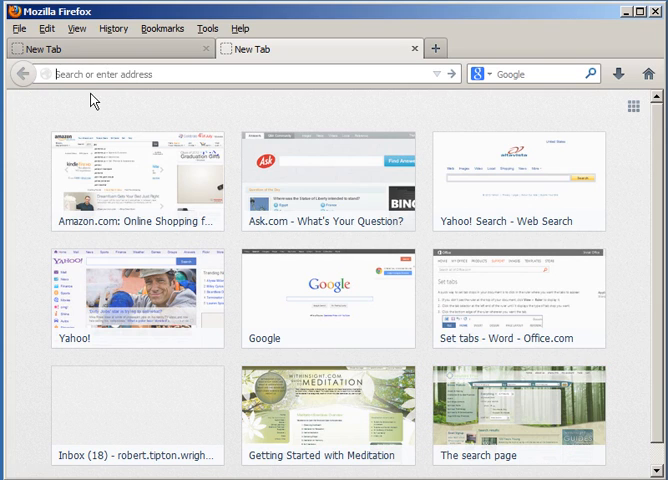
mouse_move(340, 112)
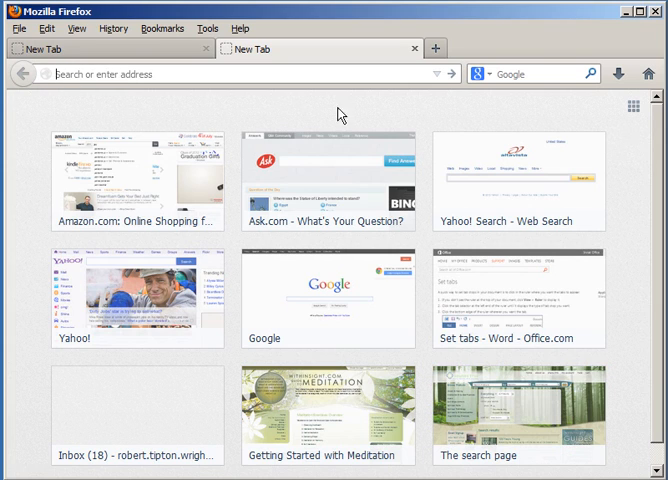
mouse_move(580, 104)
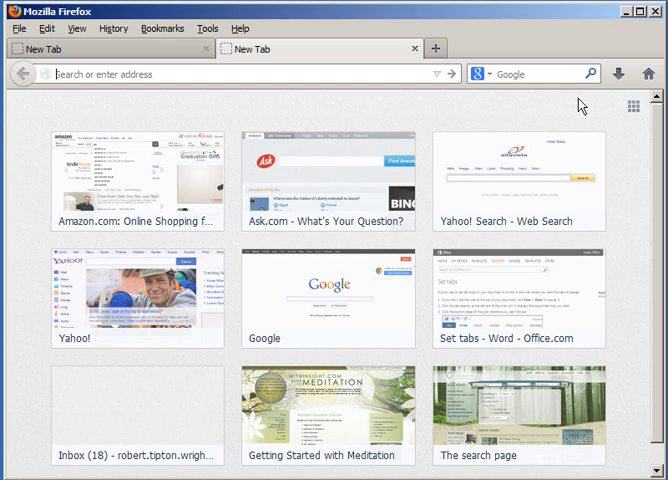
mouse_move(578, 100)
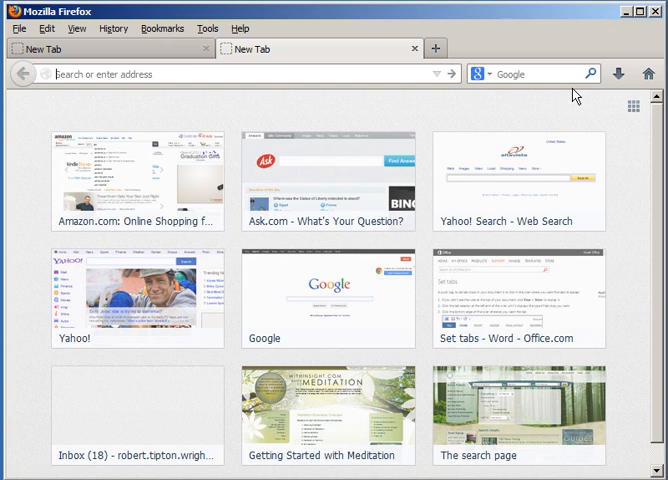
mouse_move(206, 28)
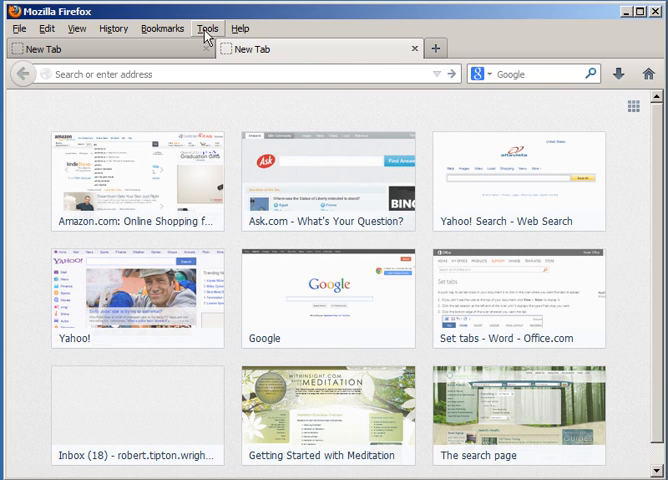
click(208, 28)
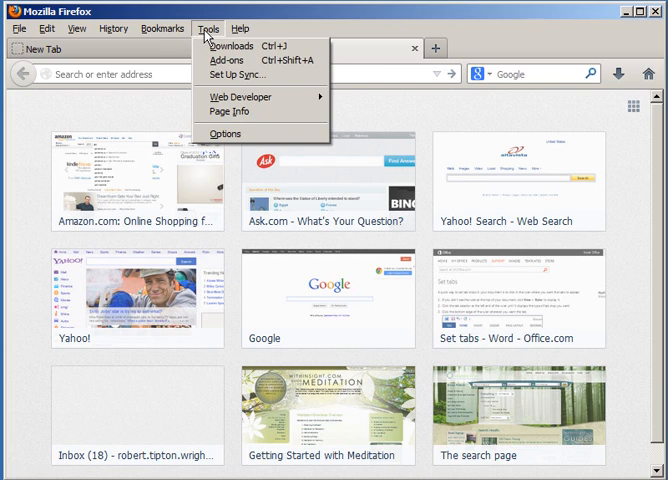
mouse_move(240, 96)
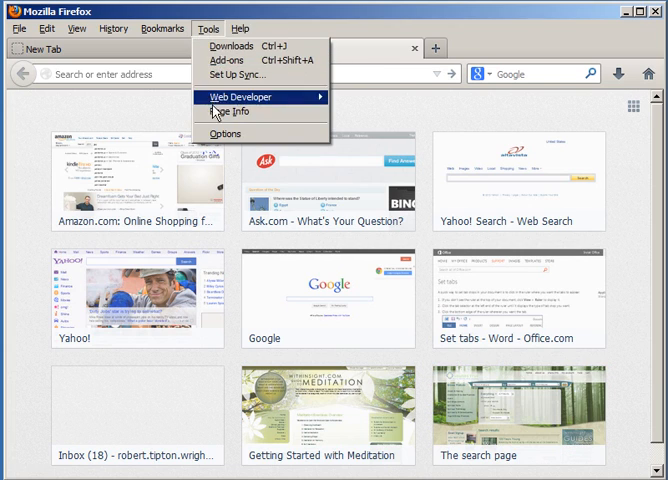
click(224, 132)
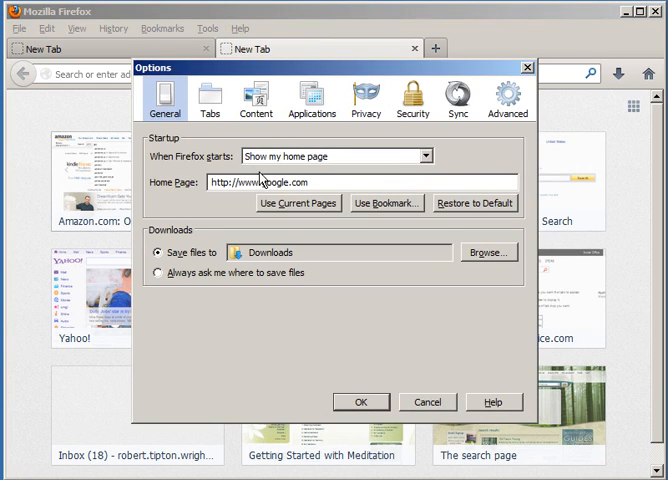
double_click(290, 182)
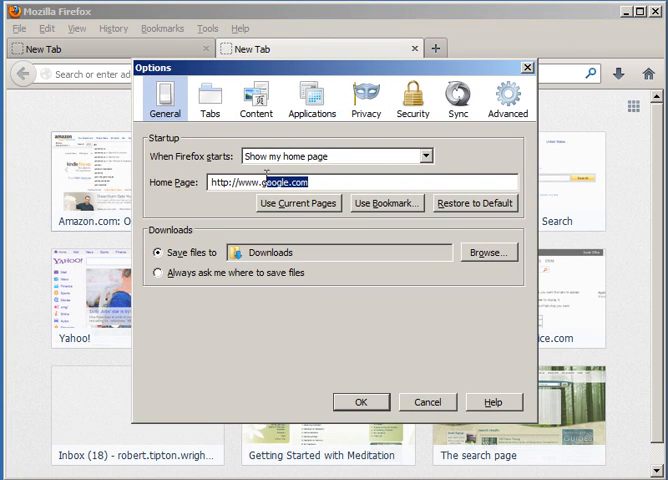
triple_click(260, 180)
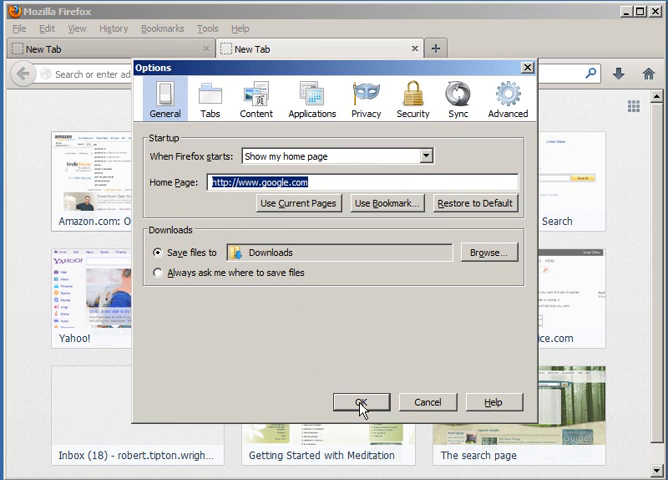
click(360, 400)
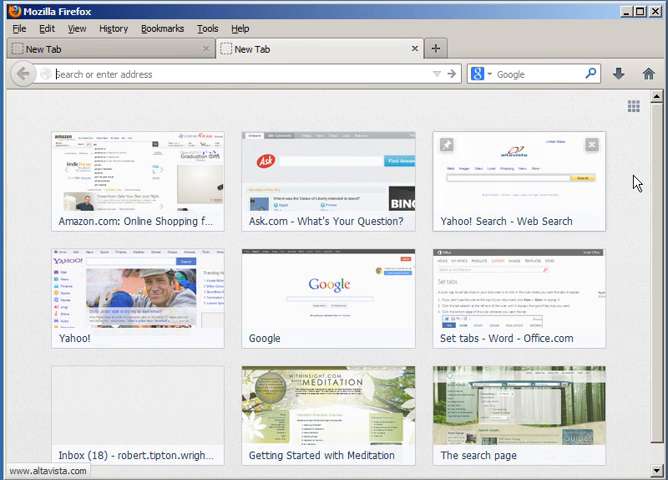
Launch Internet Explorer 10 so MSN loads with the setup prompt.
click(328, 292)
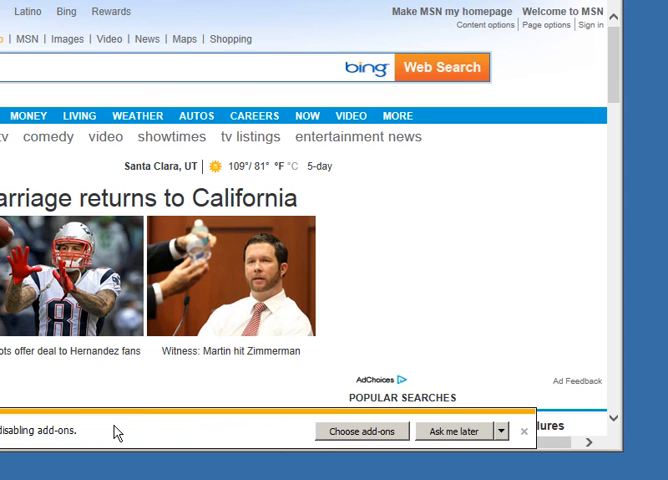
mouse_move(324, 454)
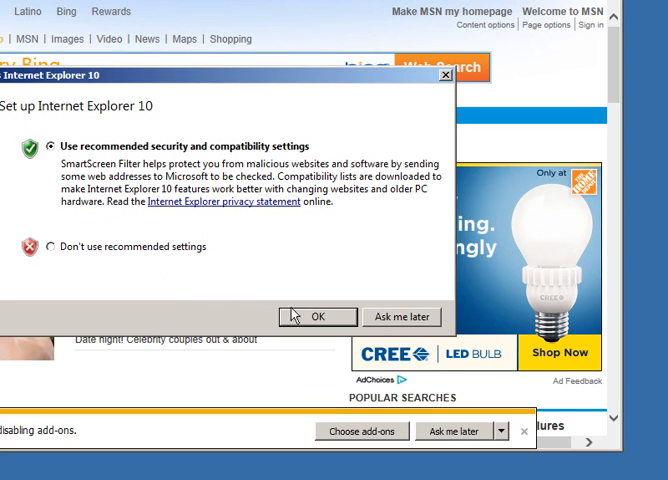
Accept the recommended IE10 settings, close the 'Meet your new browser' tab and add a blank tab.
click(316, 316)
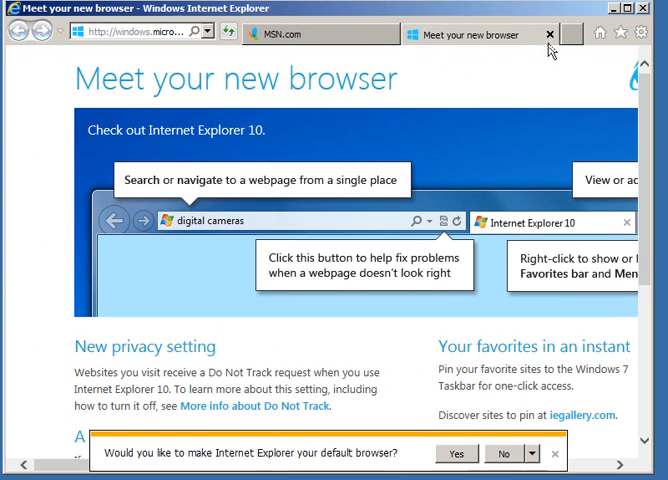
click(550, 34)
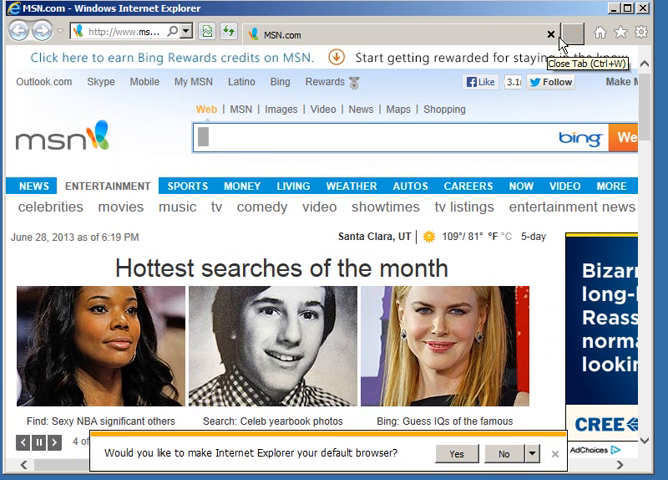
click(572, 32)
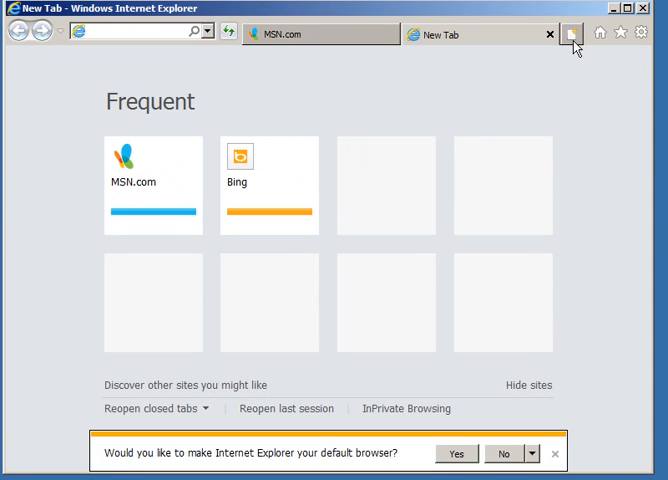
click(318, 32)
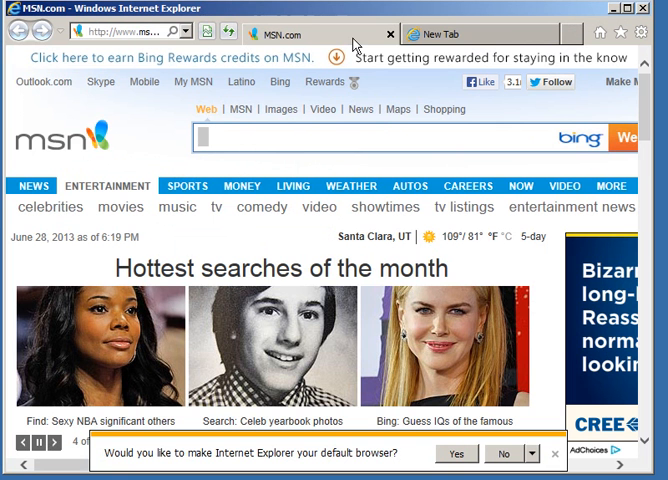
Add a second blank tab and switch between the MSN.com tab and the new tabs.
click(440, 32)
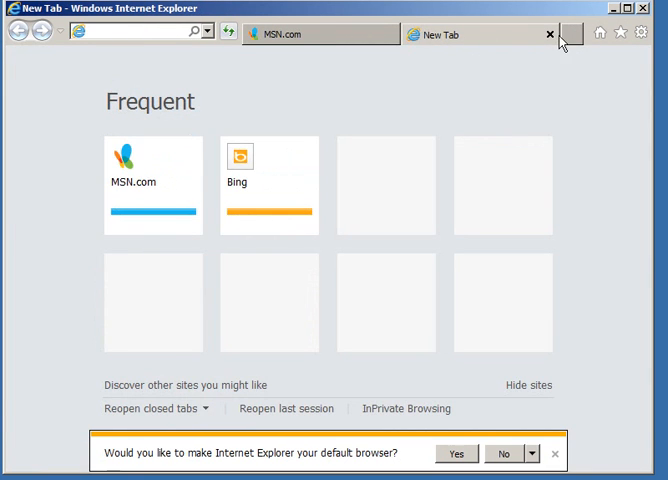
click(570, 32)
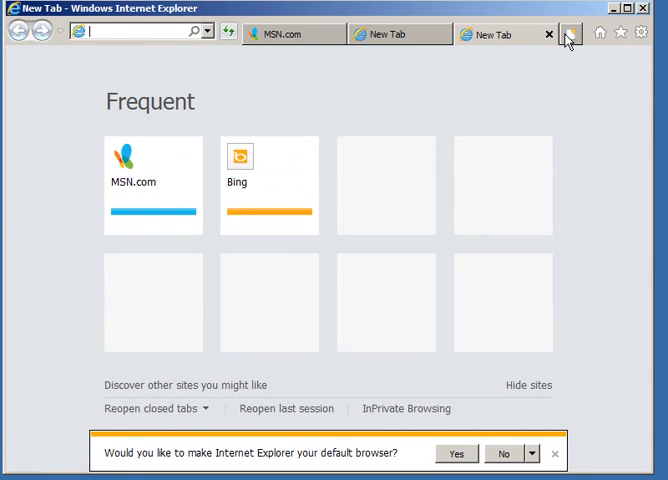
click(290, 34)
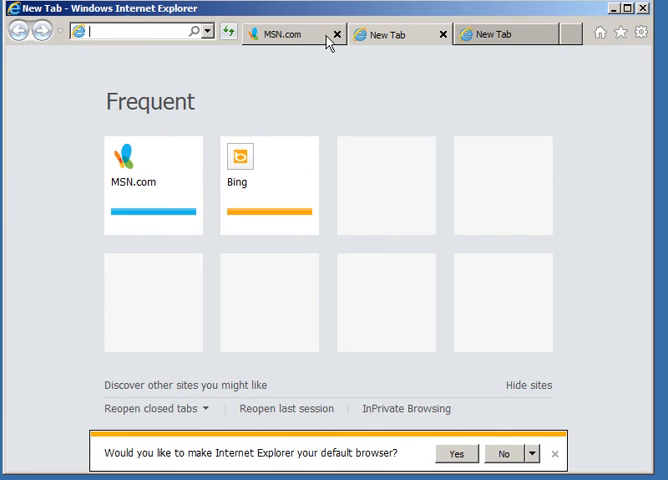
click(296, 32)
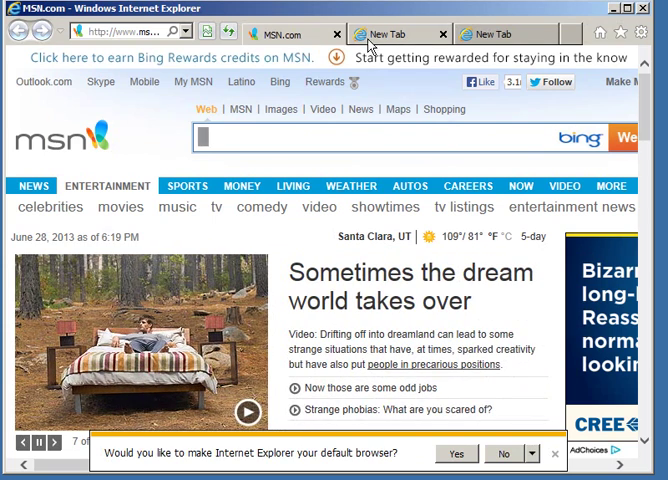
click(388, 32)
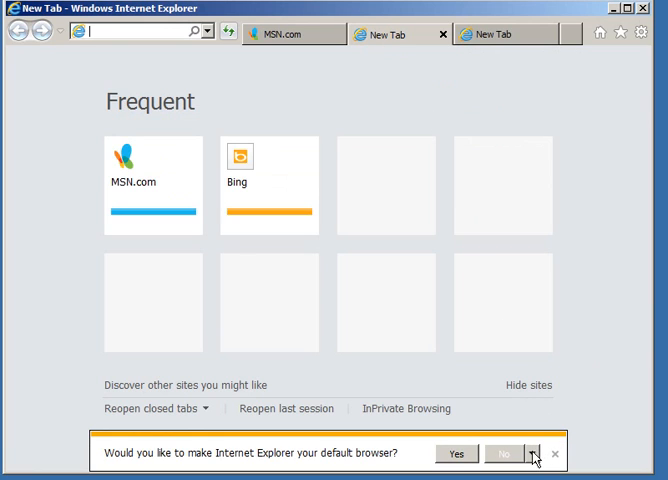
mouse_move(504, 456)
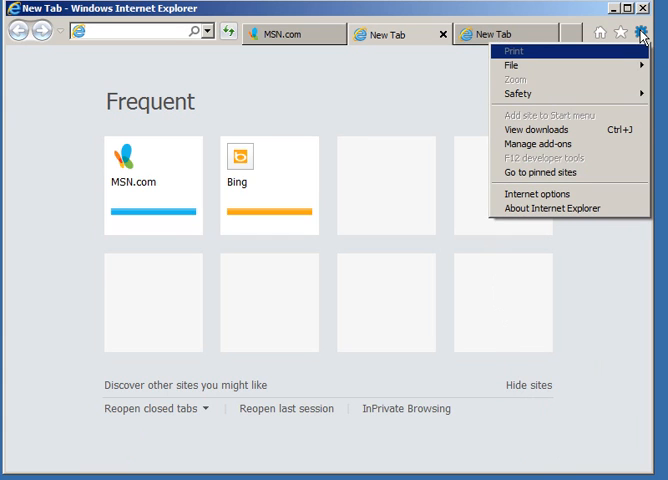
mouse_move(568, 116)
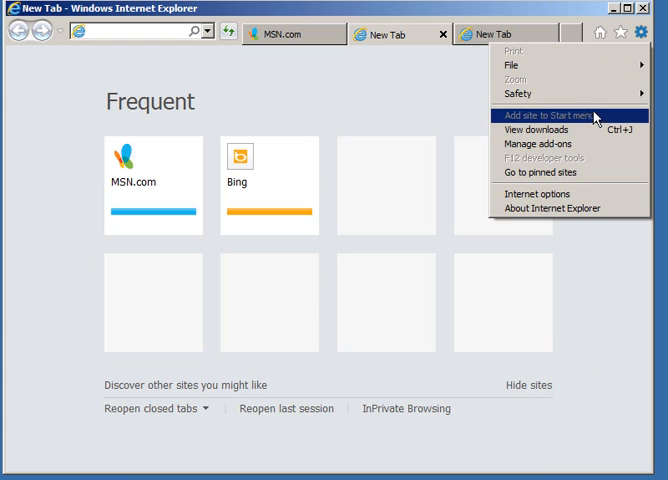
mouse_move(540, 194)
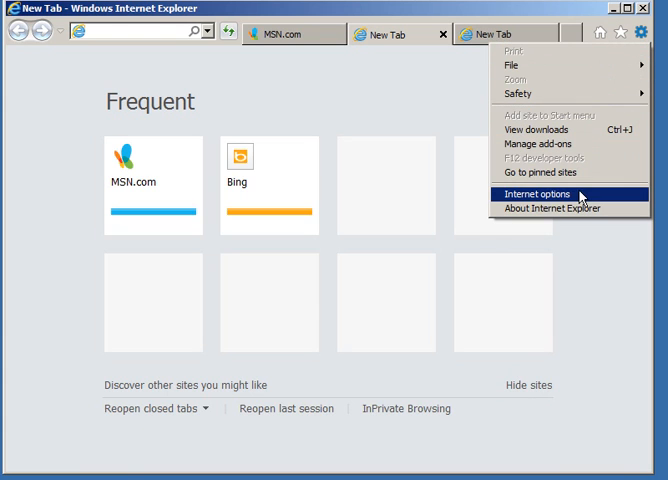
click(538, 194)
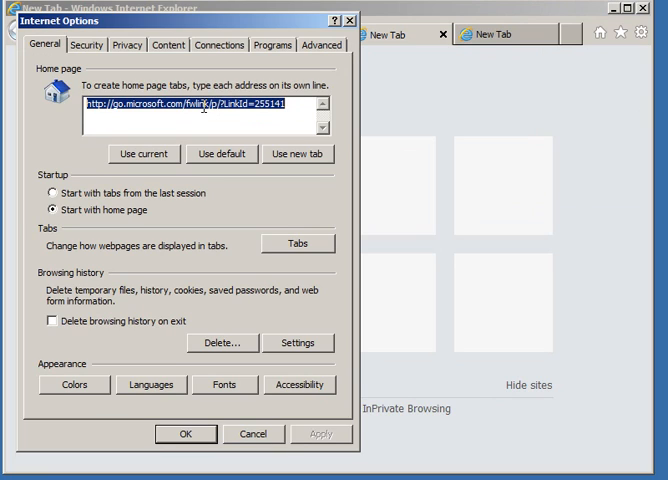
text(www.goo)
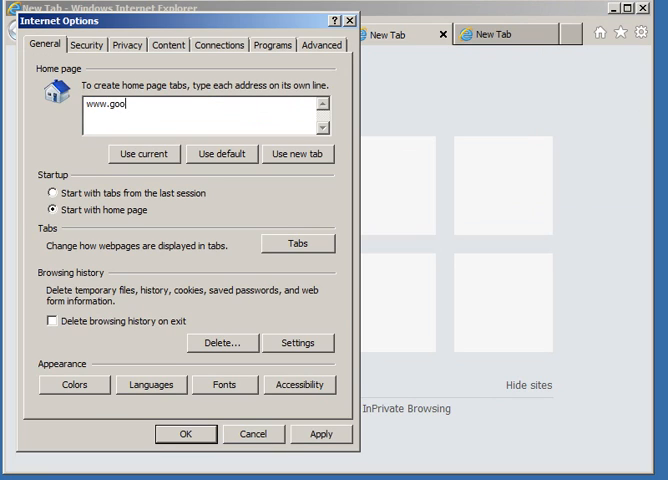
text(gle.com)
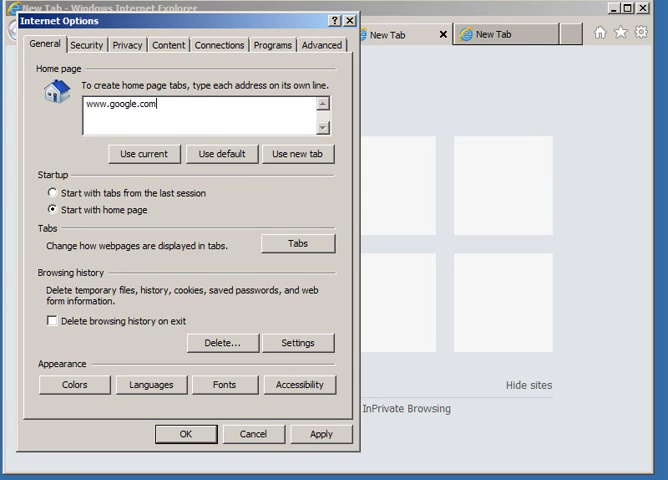
click(84, 110)
text(http://)
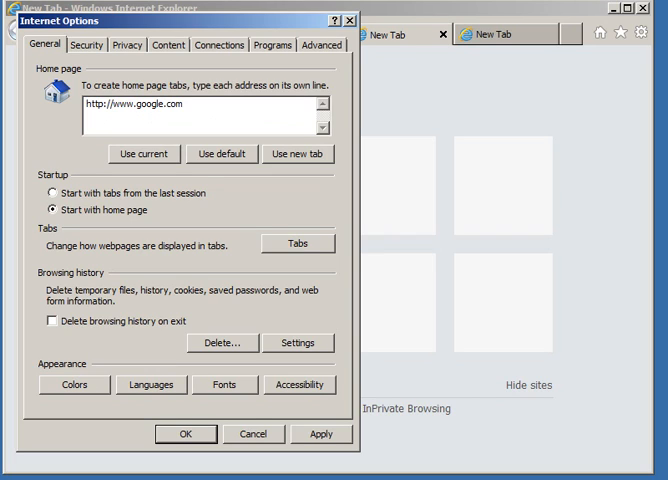
click(96, 128)
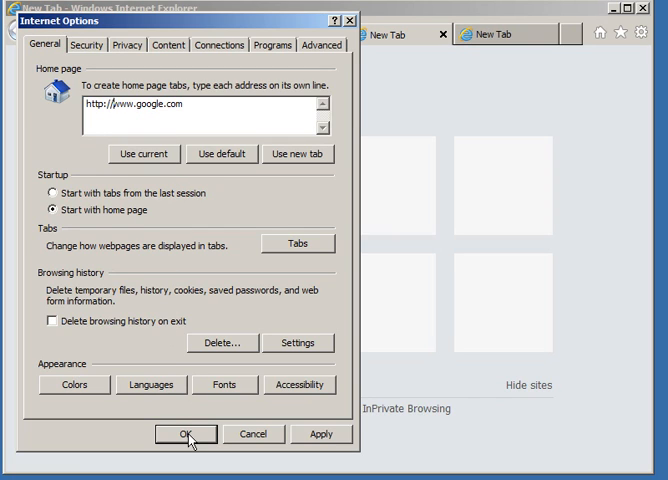
click(184, 434)
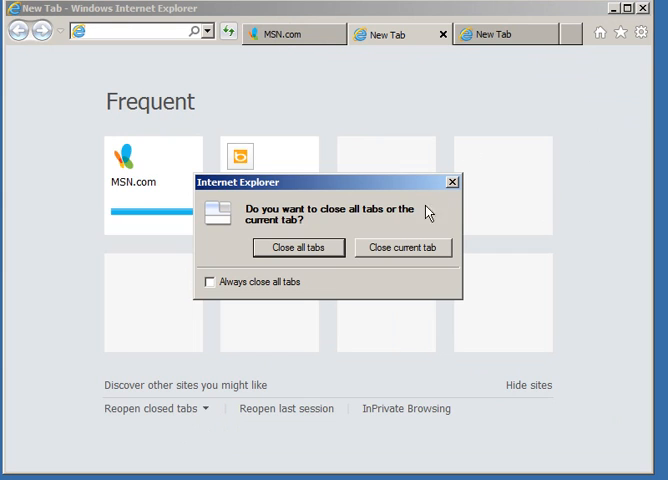
mouse_move(312, 256)
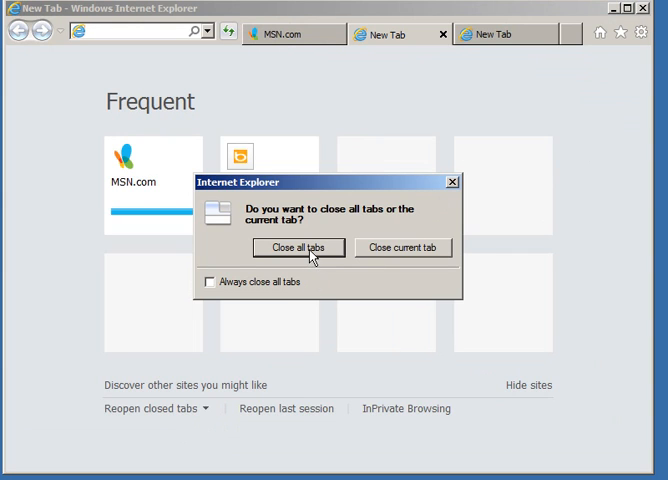
mouse_move(364, 268)
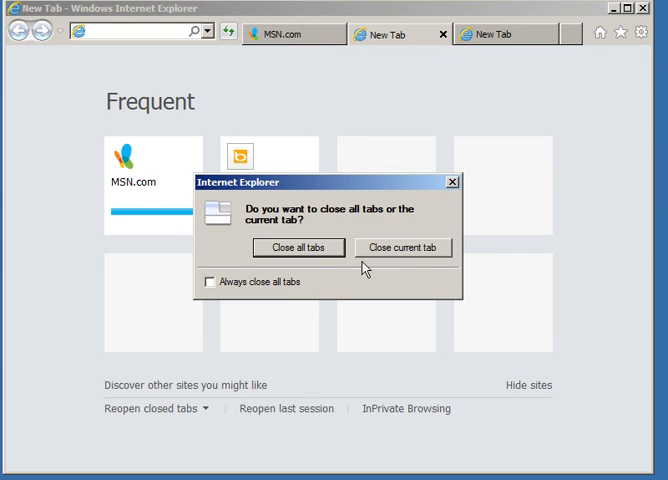
Tick 'Always close all tabs' and close all tabs so IE relaunches on Google.
click(208, 280)
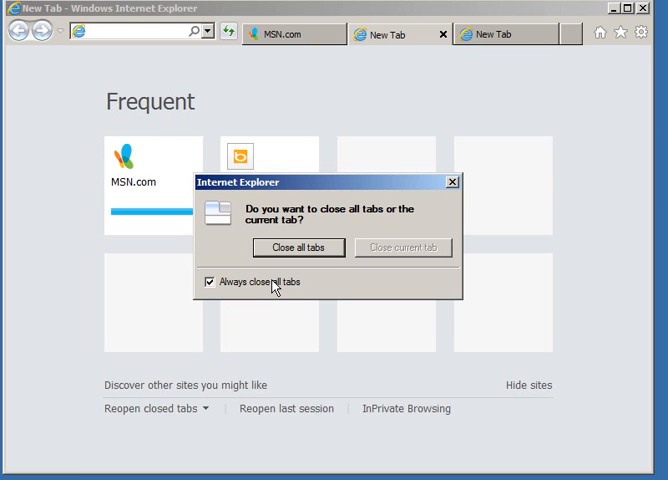
mouse_move(288, 264)
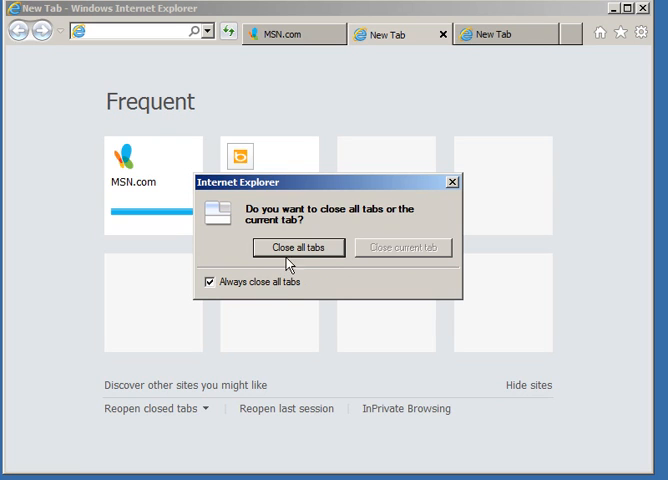
click(296, 246)
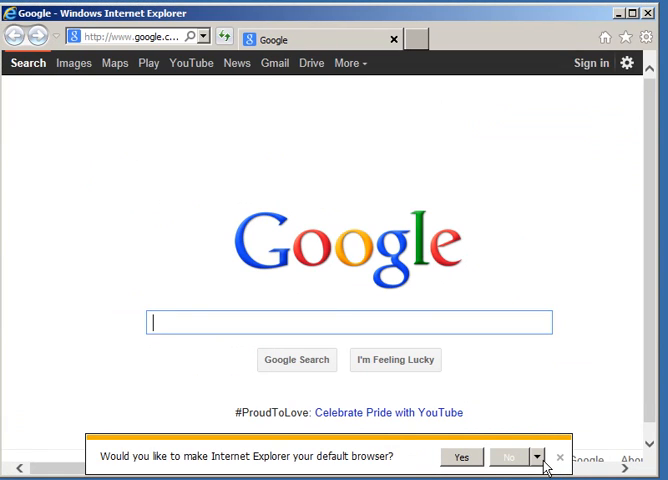
Dismiss Internet Explorer's default-browser notification bar.
click(538, 456)
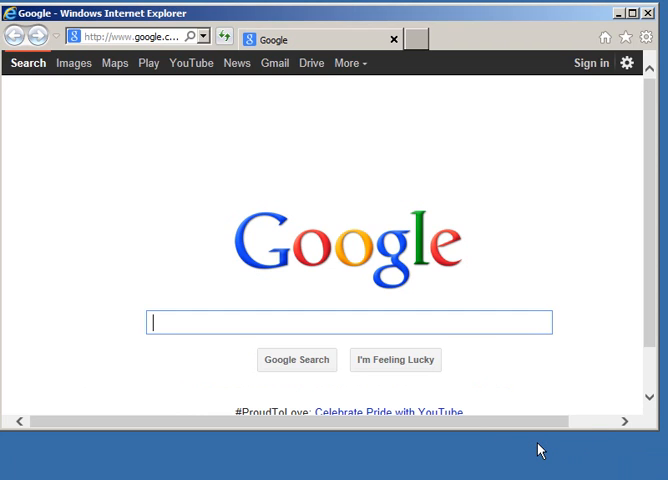
mouse_move(200, 160)
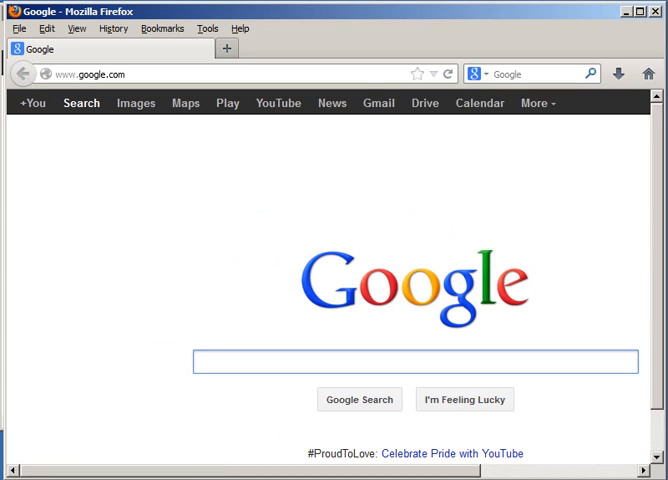
mouse_move(656, 238)
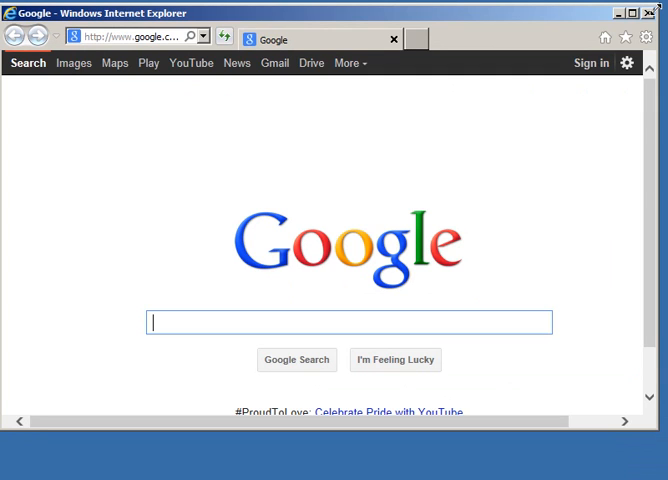
mouse_move(576, 190)
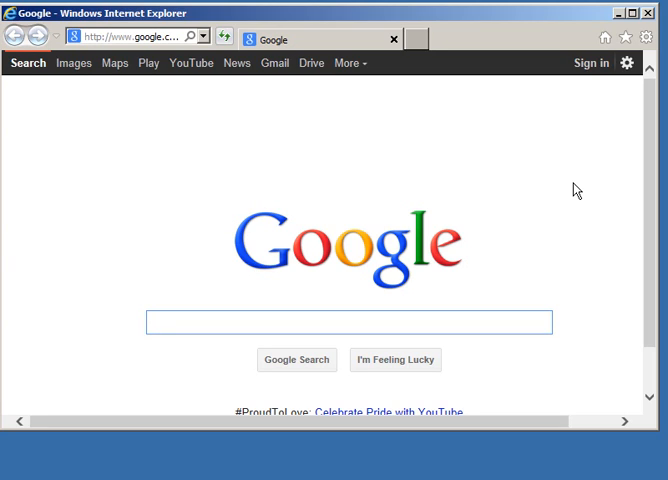
Bring the Internet Explorer window showing Google back to the front.
click(350, 322)
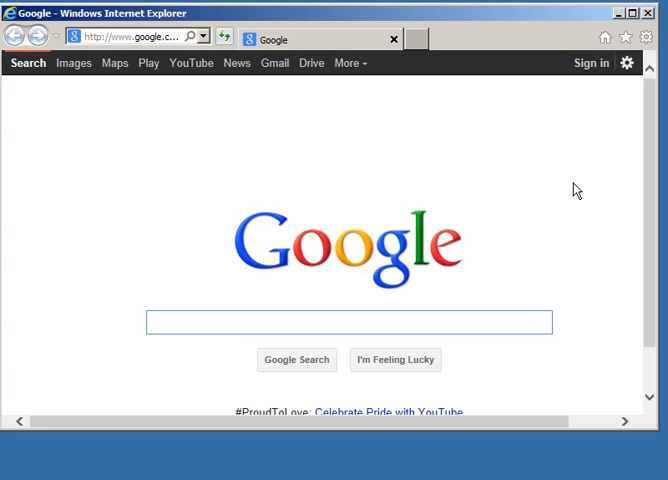
click(350, 324)
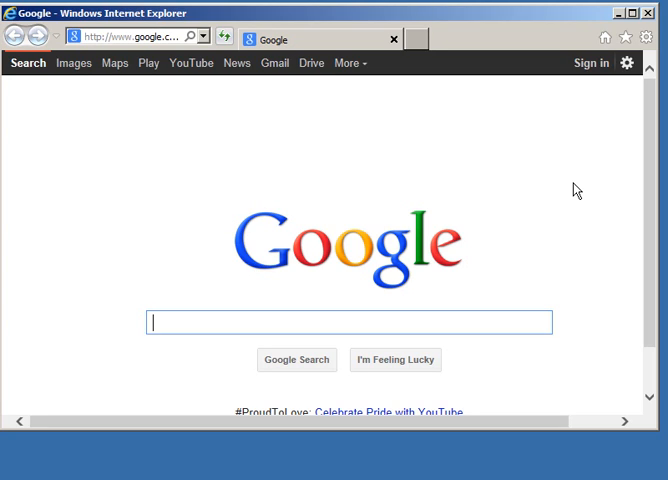